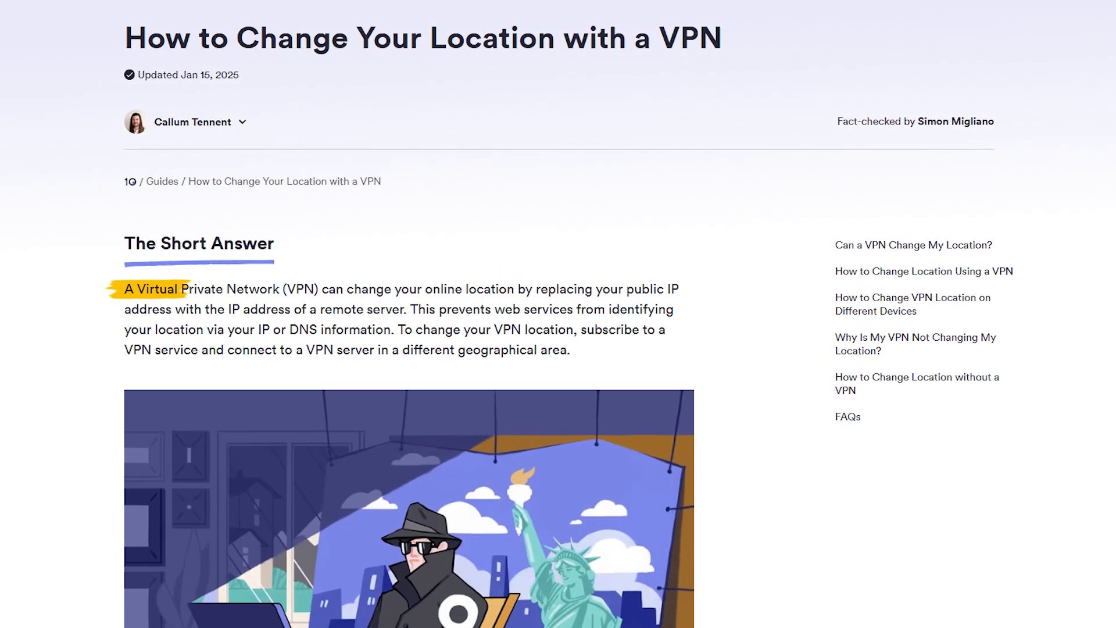
# Step: Scroll down the Netflix home page to the Top 10 TV Shows row
pyautogui.scroll(-3)
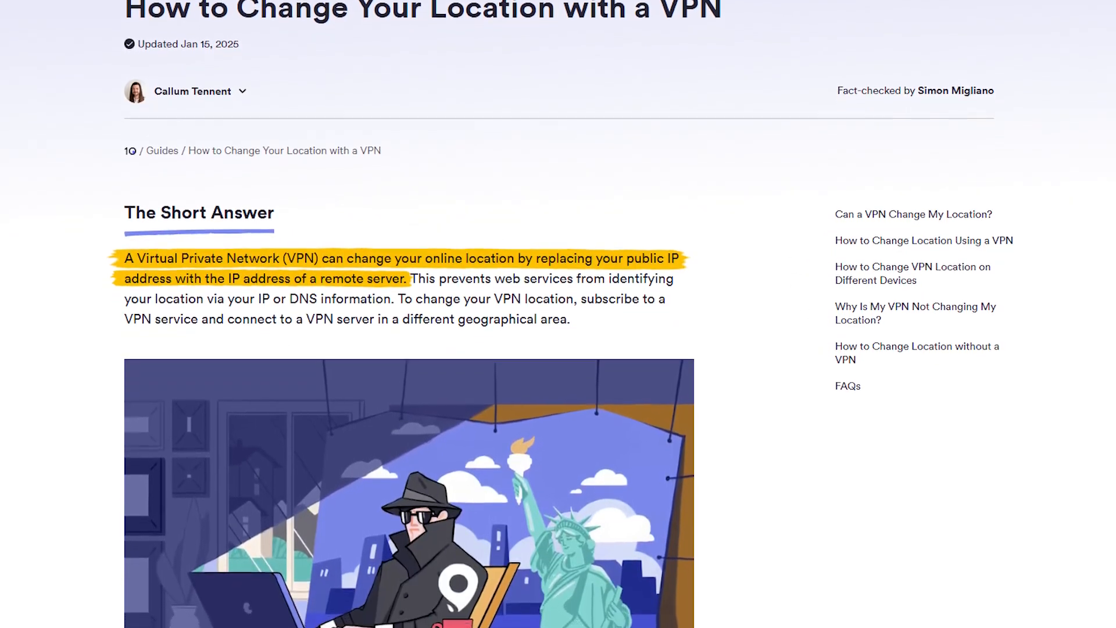
pyautogui.scroll(-3)
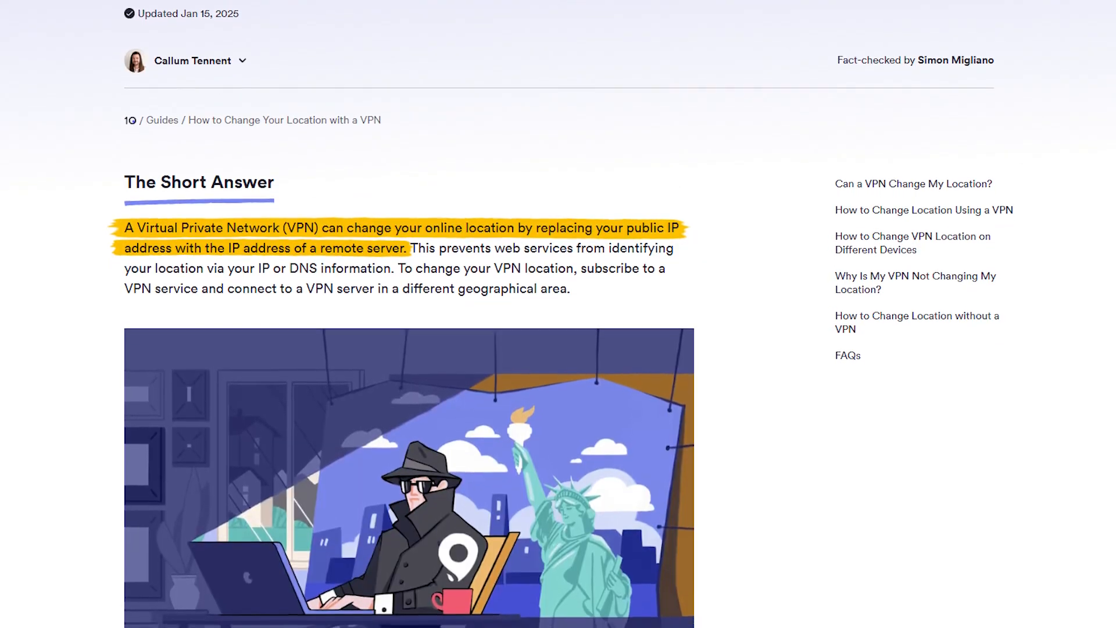
pyautogui.scroll(-3)
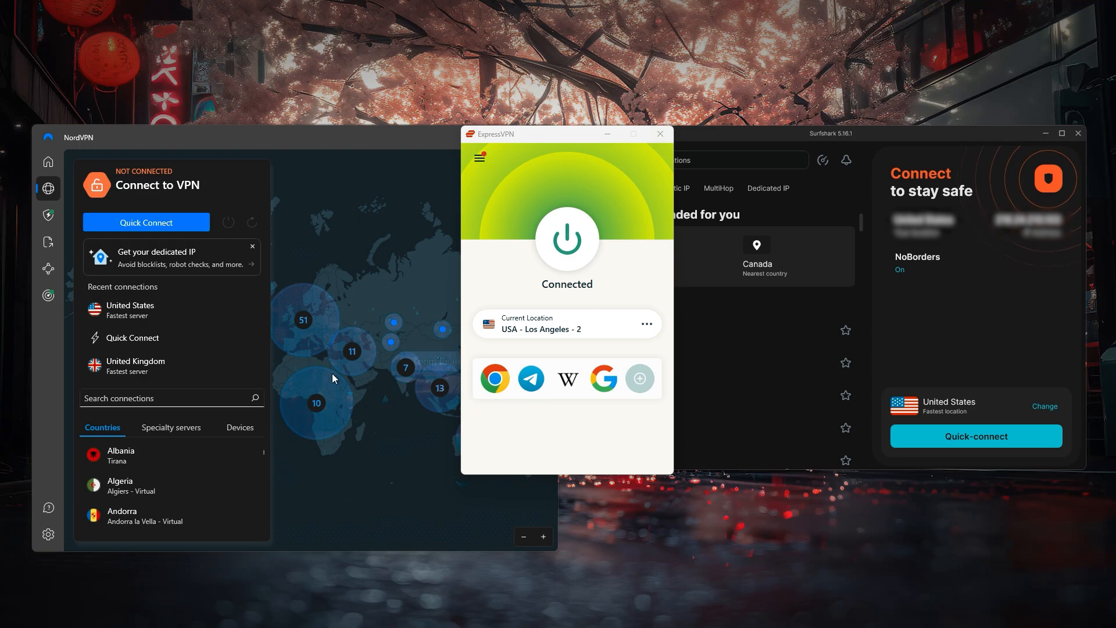
pyautogui.click(48, 161)
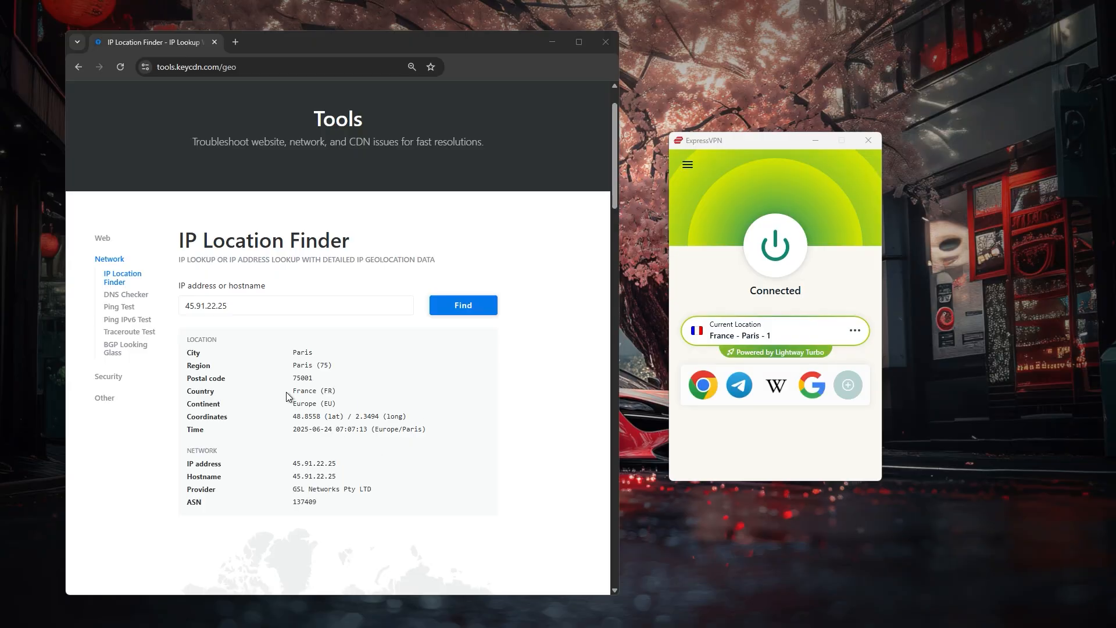
pyautogui.moveTo(291, 390); pyautogui.dragTo(337, 403)
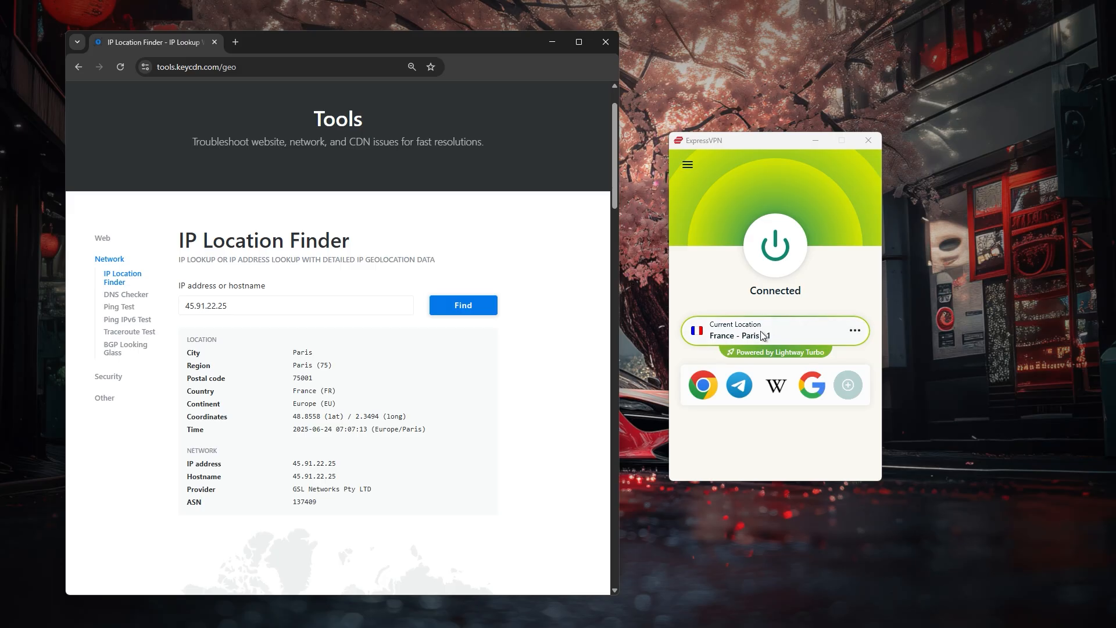
pyautogui.click(855, 330)
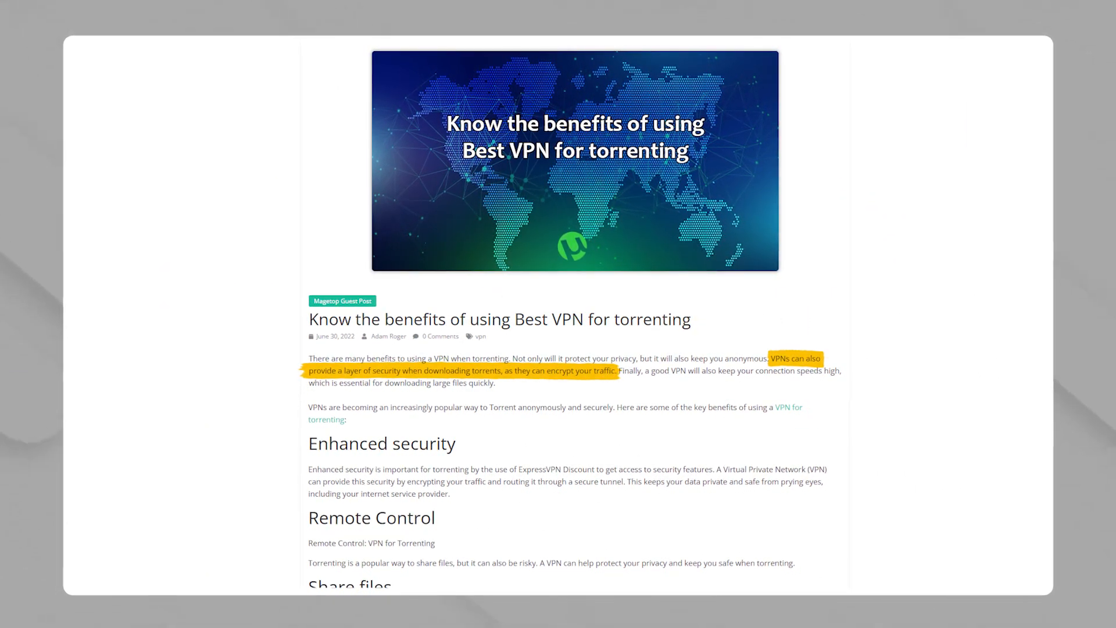
pyautogui.scroll(-3)
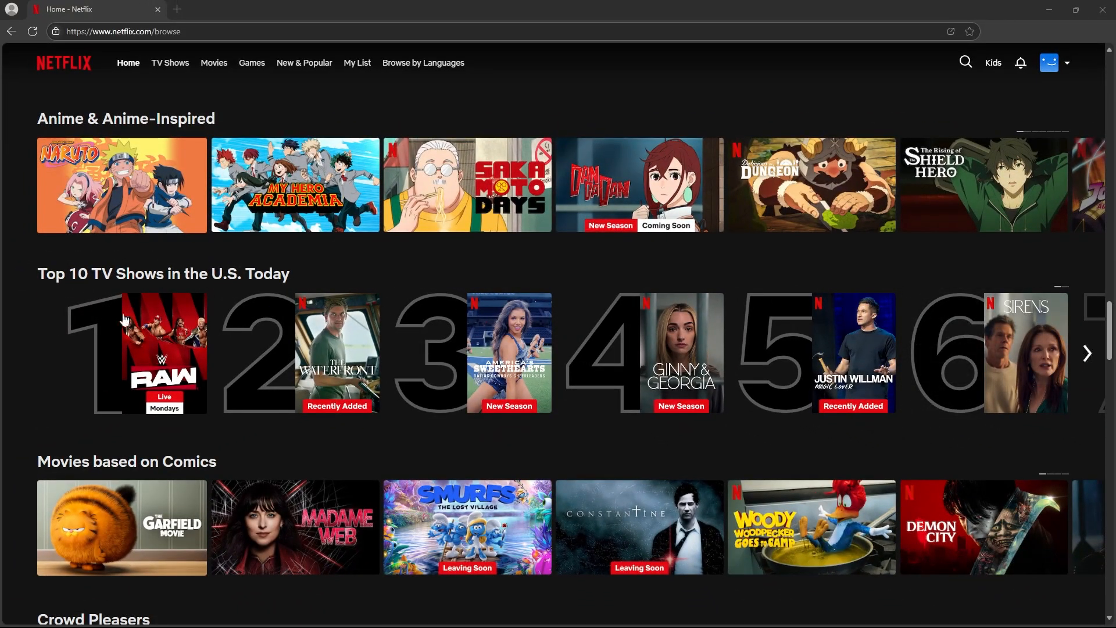
# Step: Advance the Top 10 TV Shows row to show the titles ranked 7 to 10
pyautogui.click(1087, 353)
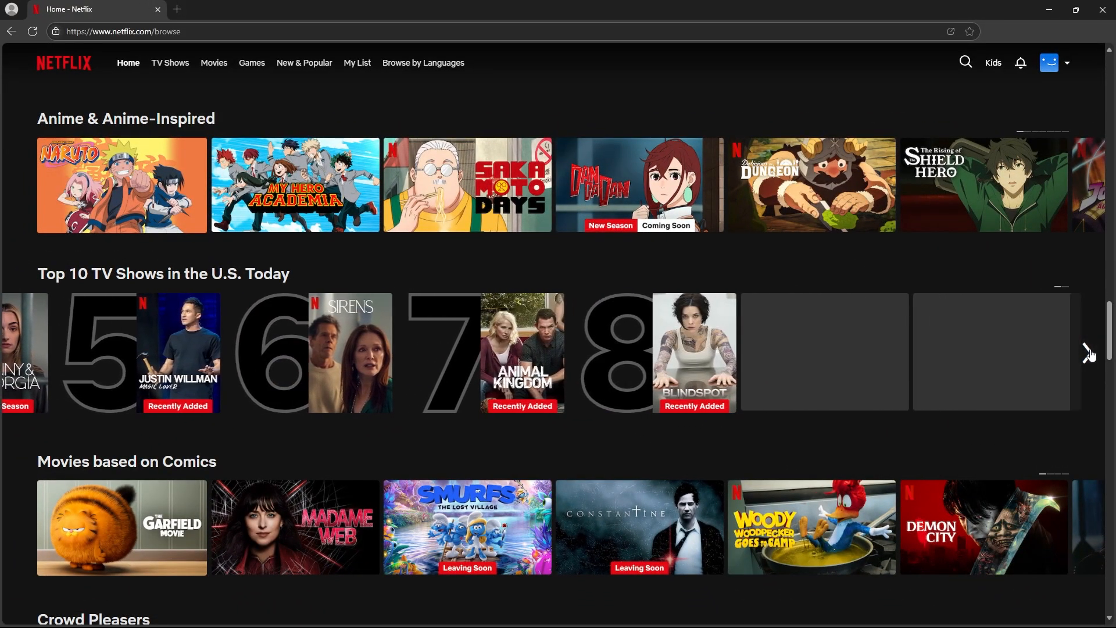
pyautogui.click(1087, 352)
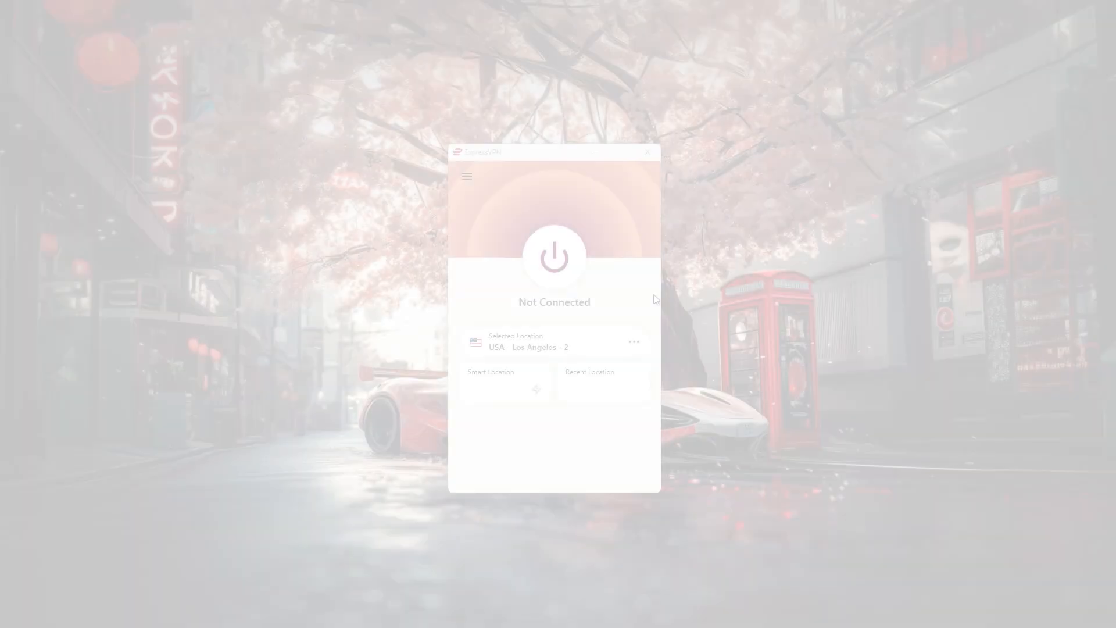
pyautogui.click(554, 257)
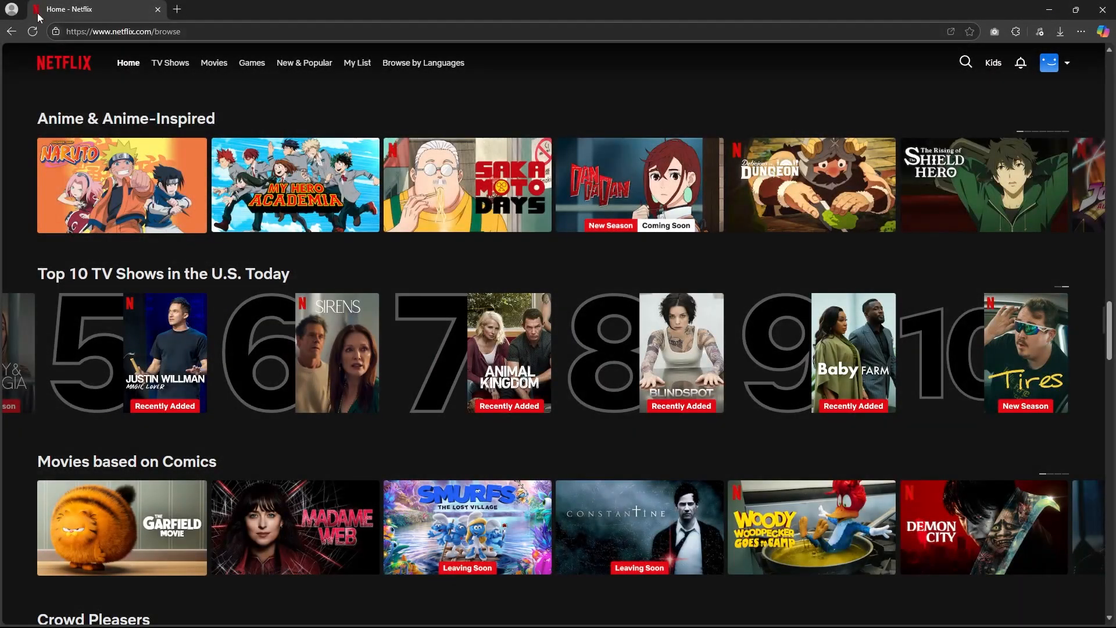
pyautogui.click(32, 32)
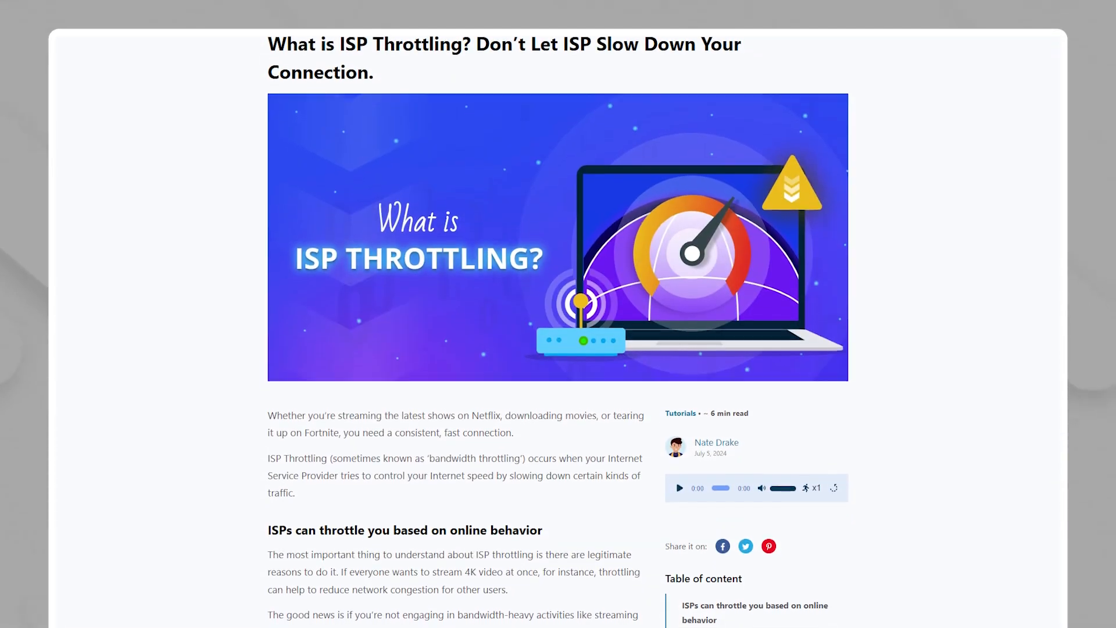
pyautogui.scroll(-3)
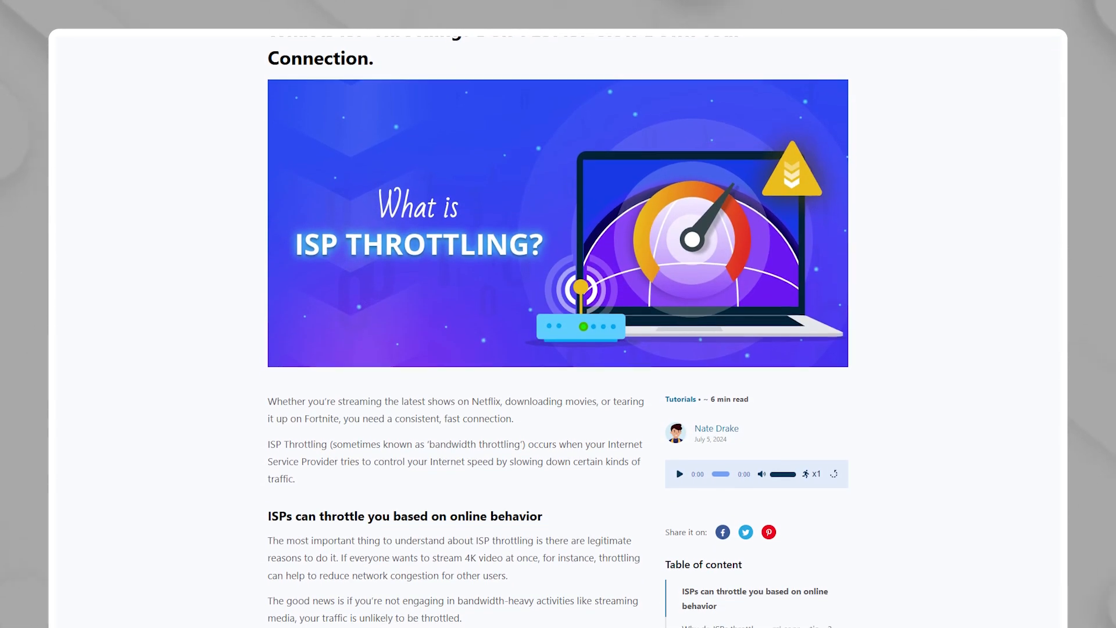
pyautogui.moveTo(341, 555); pyautogui.dragTo(508, 574)
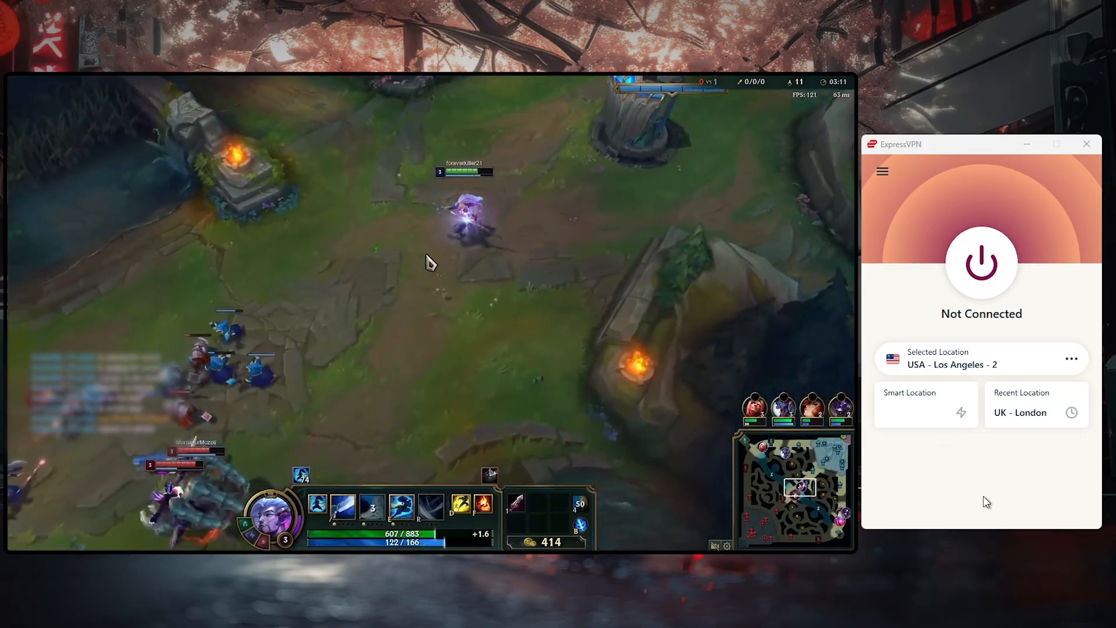
pyautogui.click(980, 262)
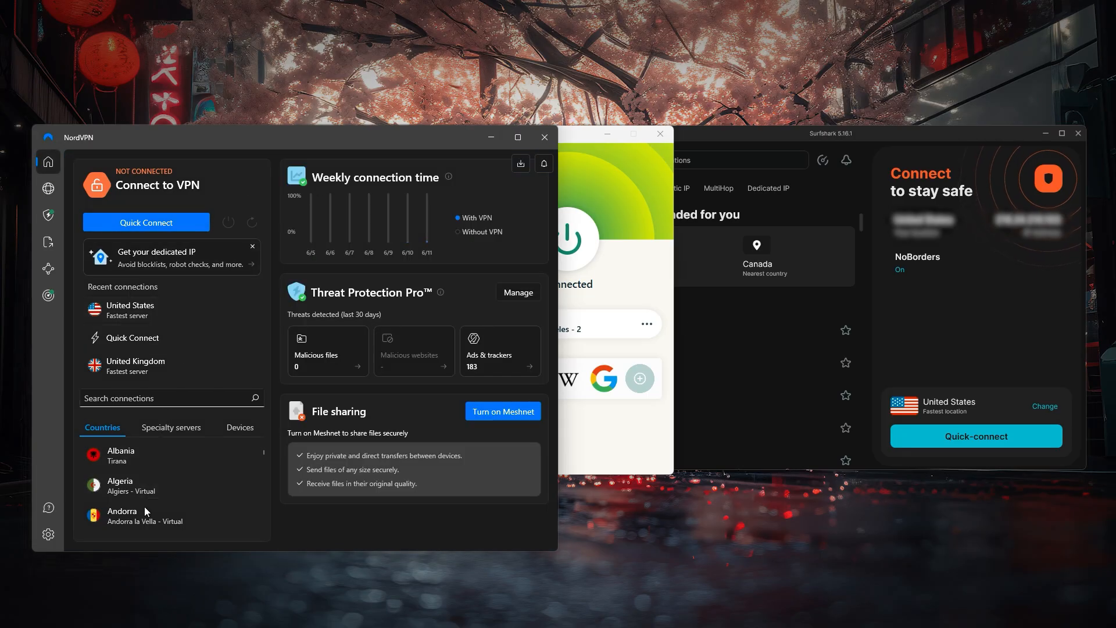
# Step: Show NordVPN's world server map, then bring Surfshark's location list forward
pyautogui.click(47, 188)
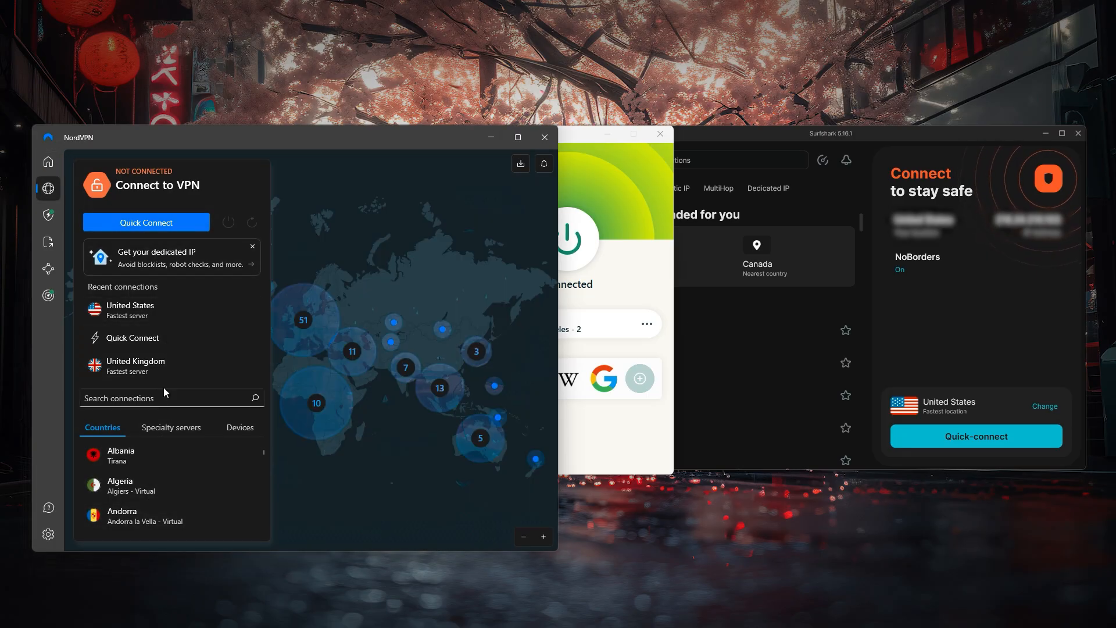
pyautogui.click(48, 214)
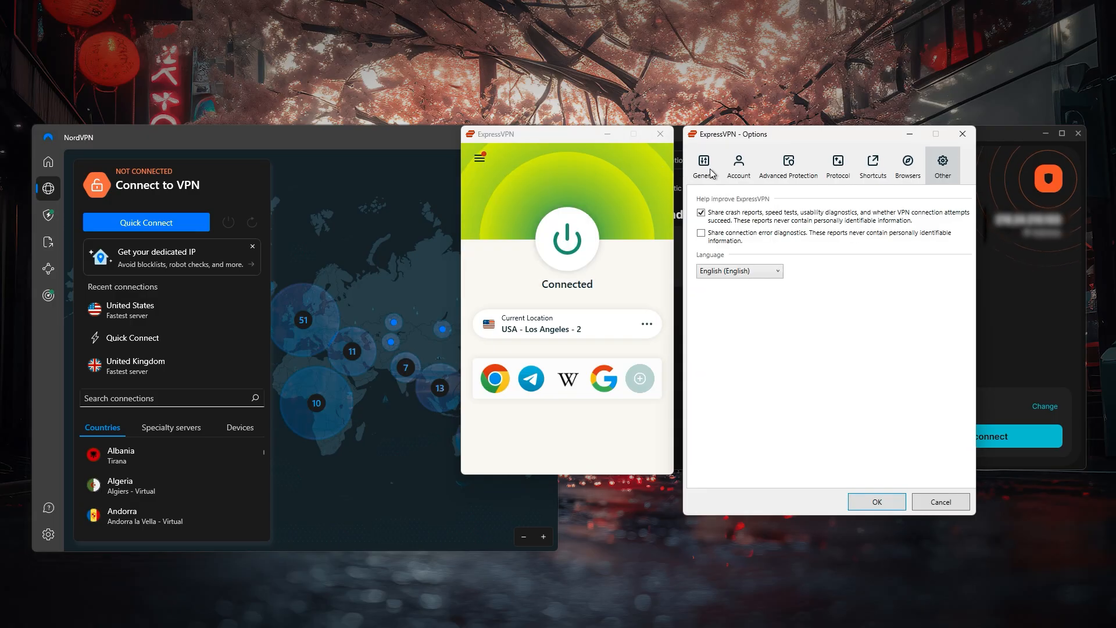
pyautogui.click(872, 164)
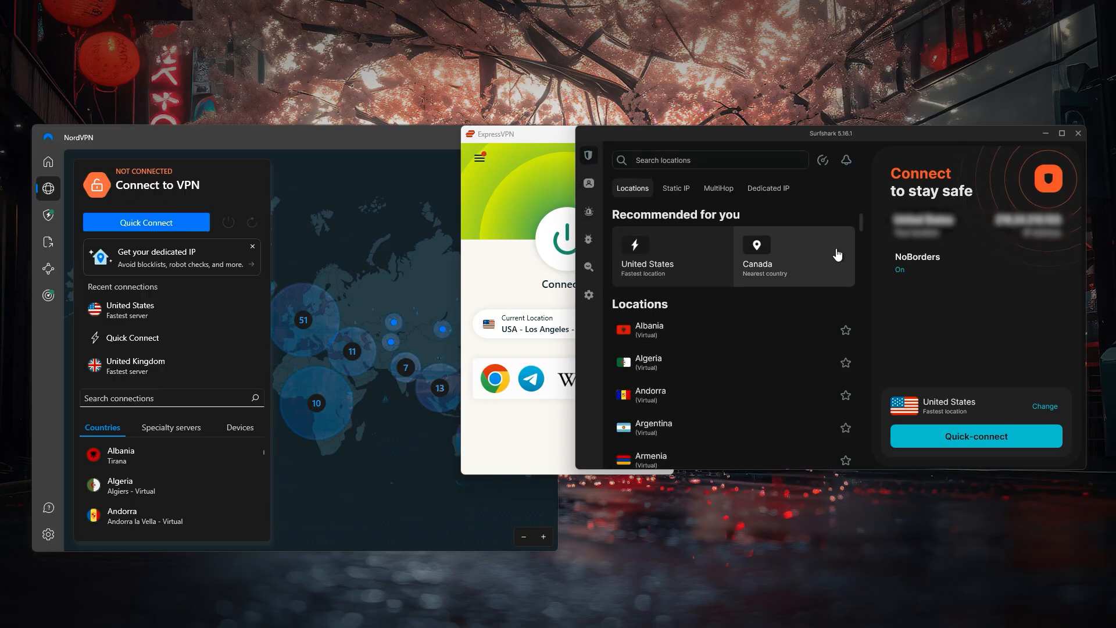
pyautogui.scroll(-3)
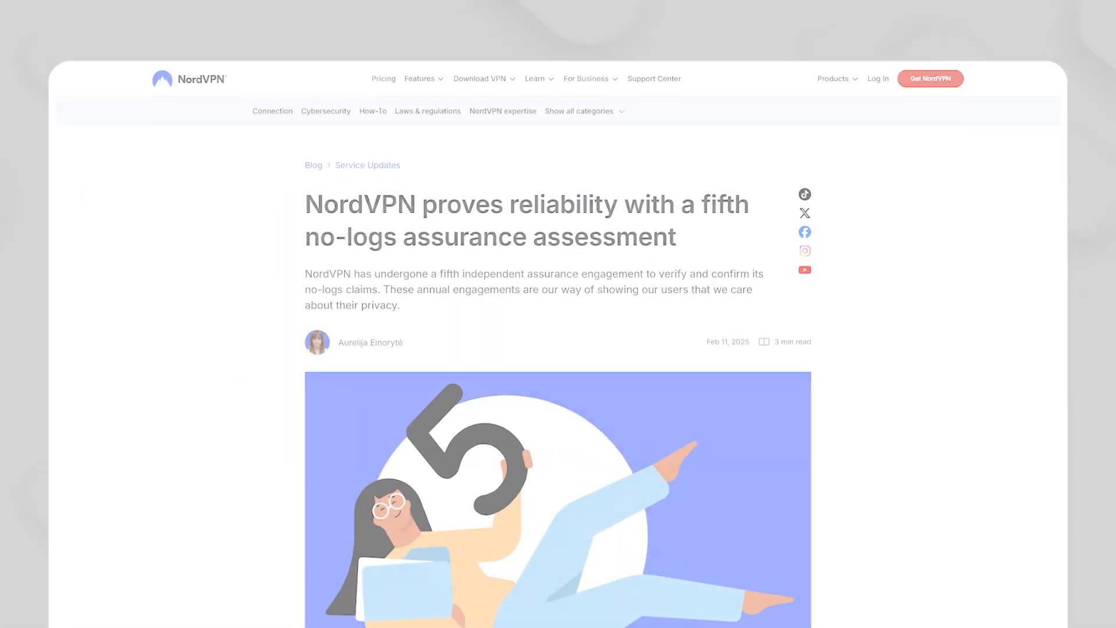
pyautogui.scroll(-3)
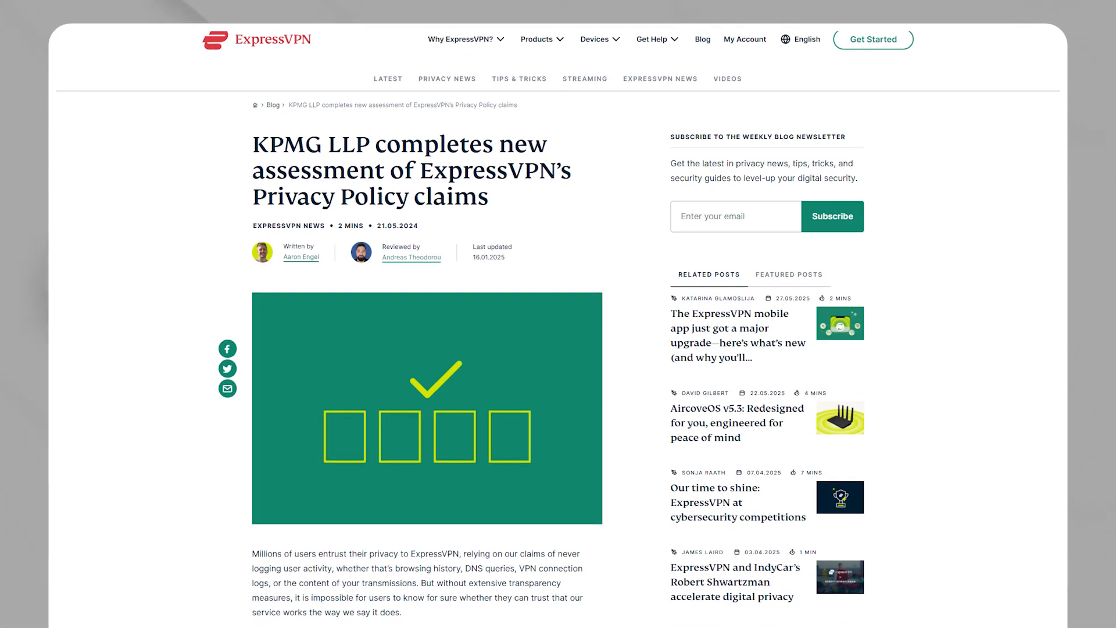
pyautogui.scroll(-3)
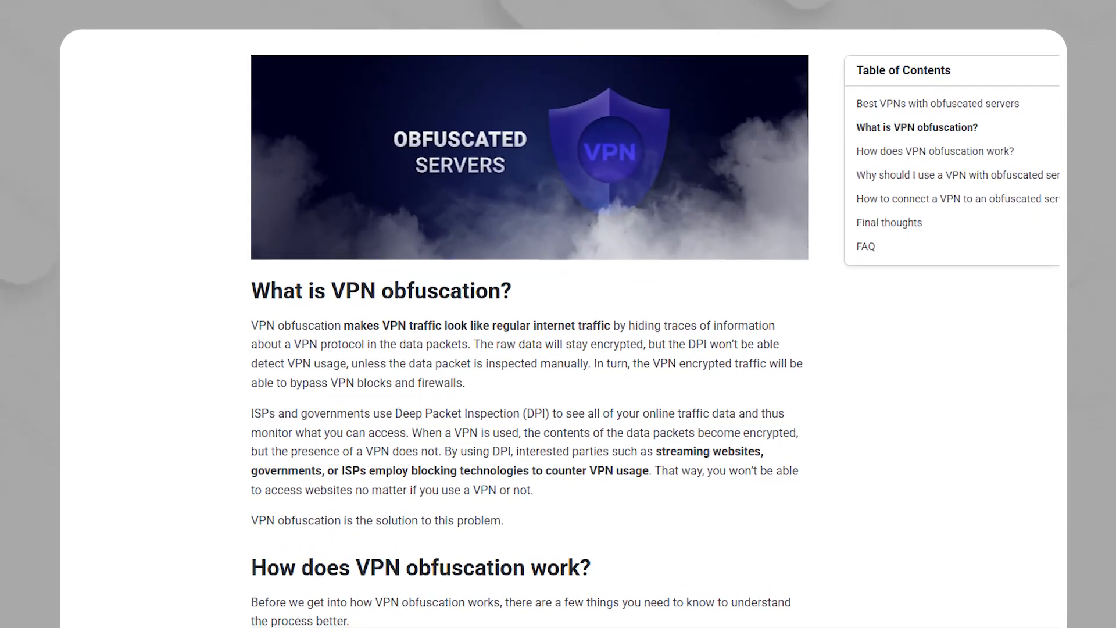
pyautogui.moveTo(251, 316); pyautogui.dragTo(460, 336)
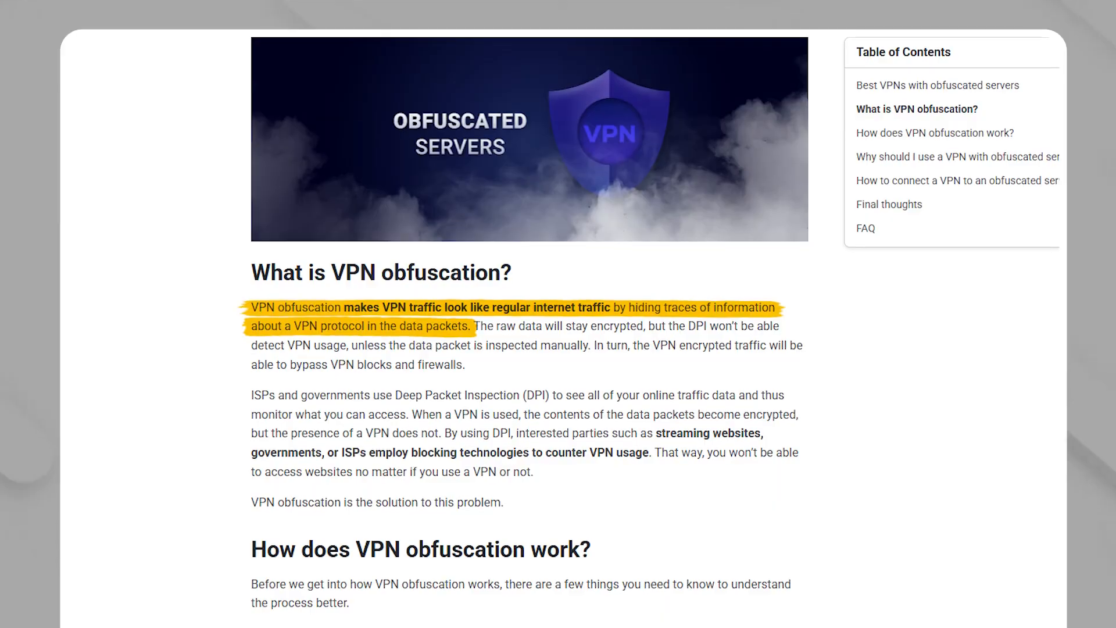
pyautogui.scroll(-3)
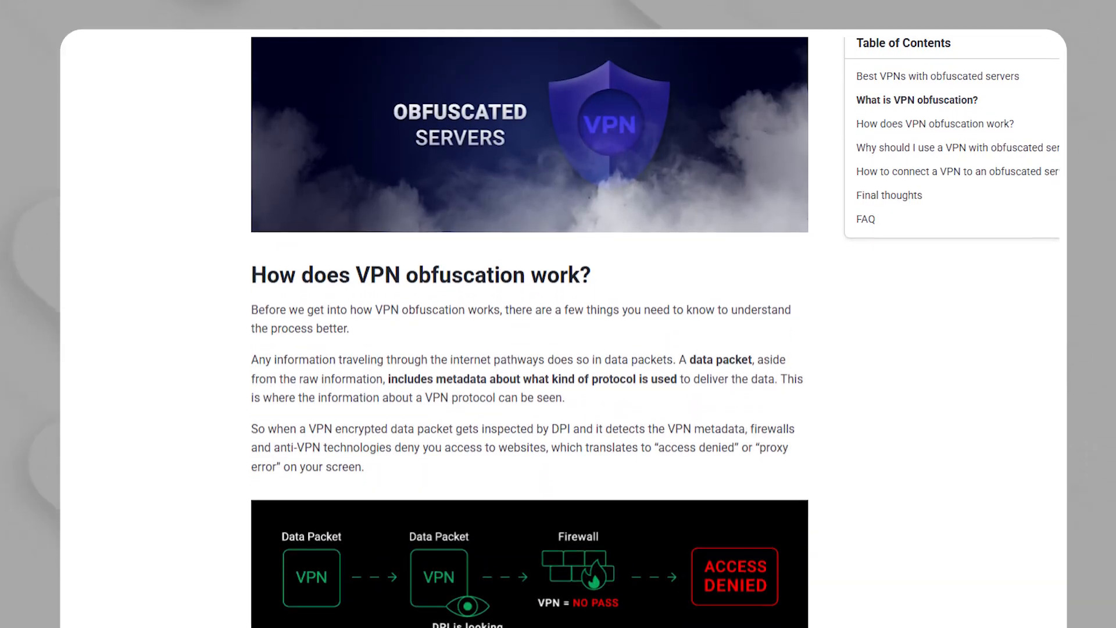
pyautogui.scroll(-3)
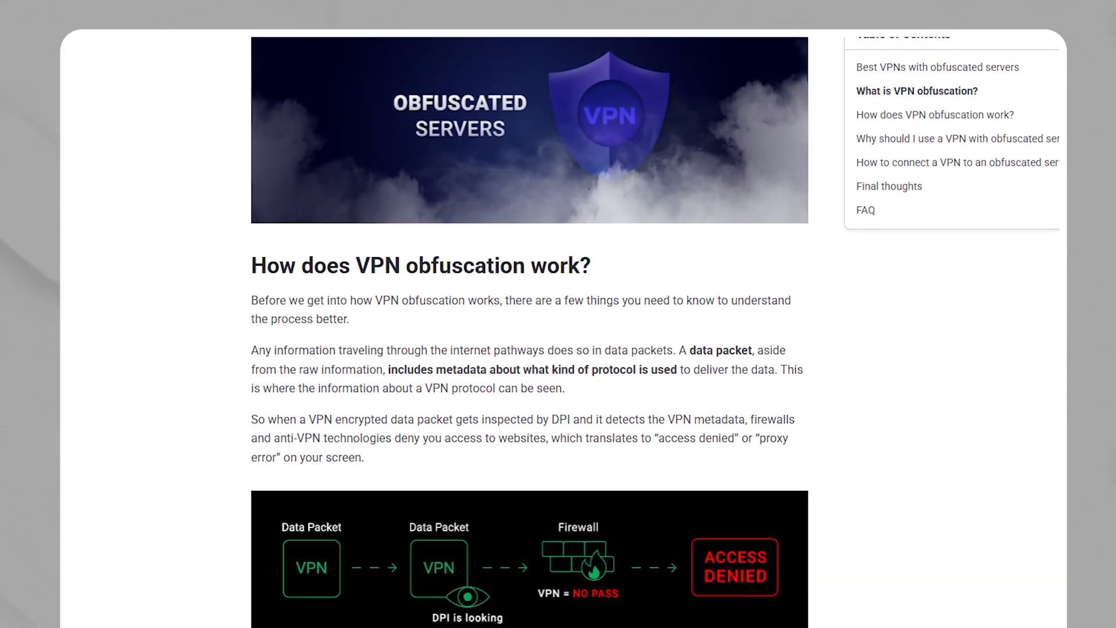
pyautogui.scroll(-3)
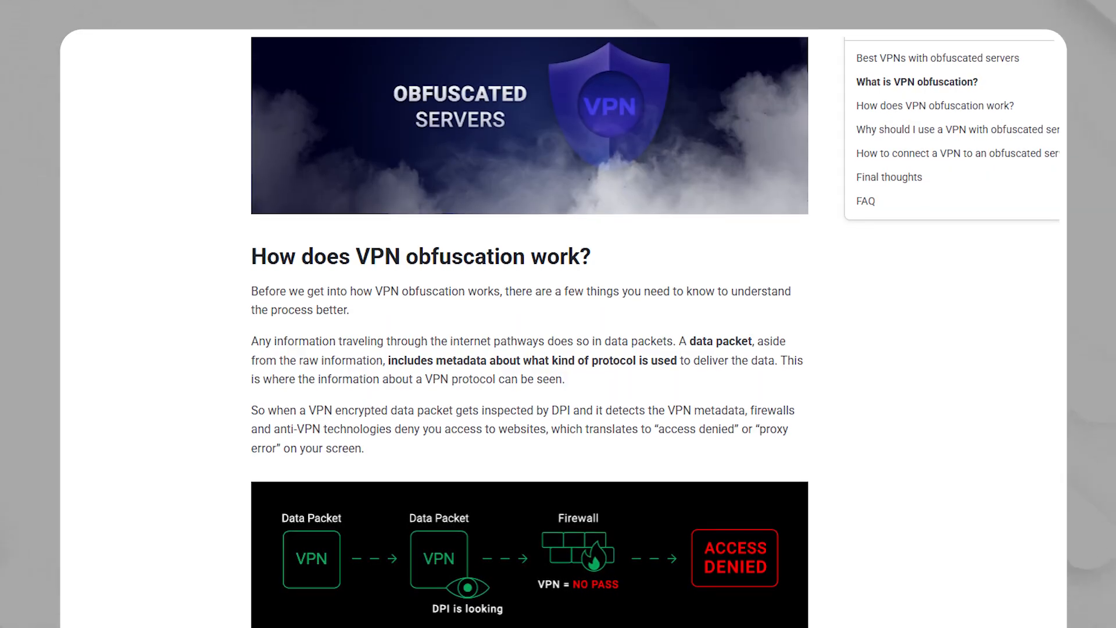
pyautogui.scroll(-3)
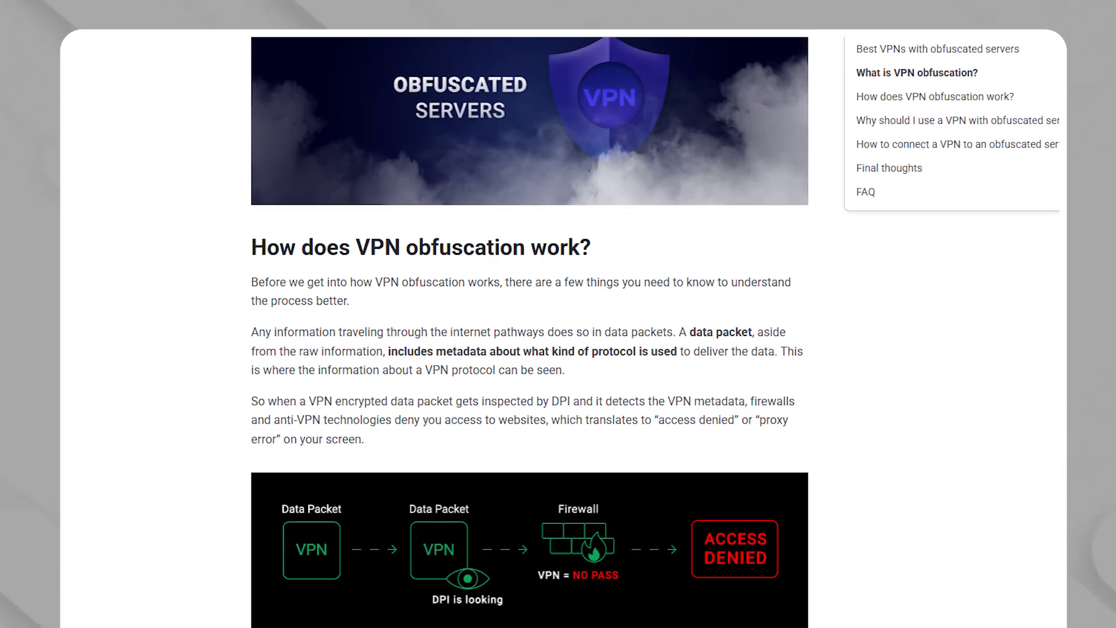
pyautogui.scroll(-3)
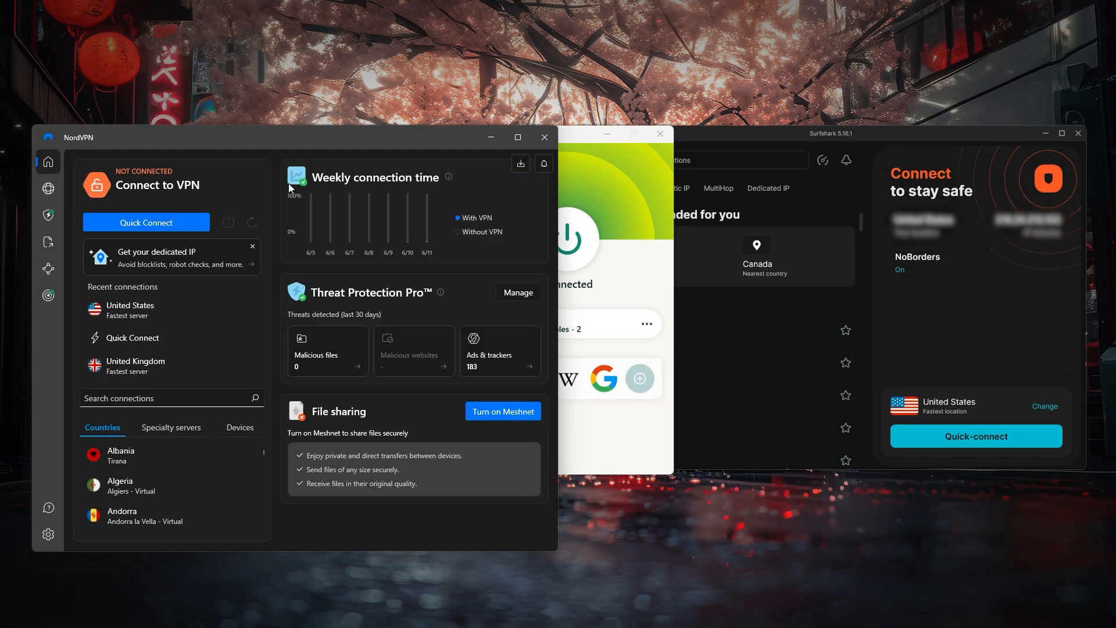
# Step: Browse NordVPN's Threat Protection, Advanced browsing protection, File transfers and Meshnet pages
pyautogui.click(48, 189)
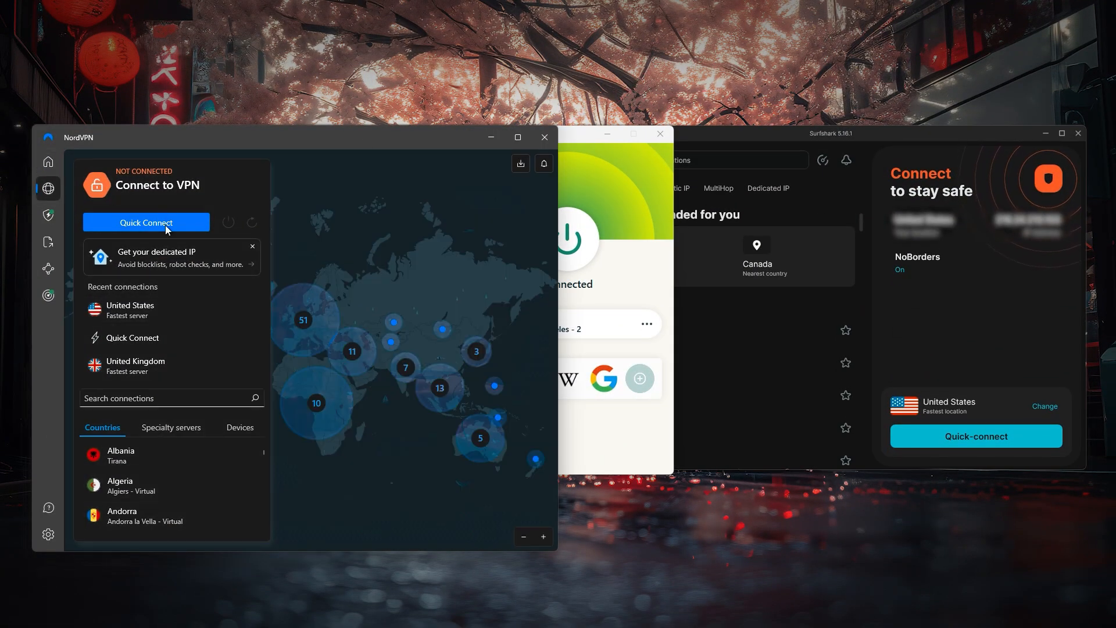
pyautogui.click(48, 215)
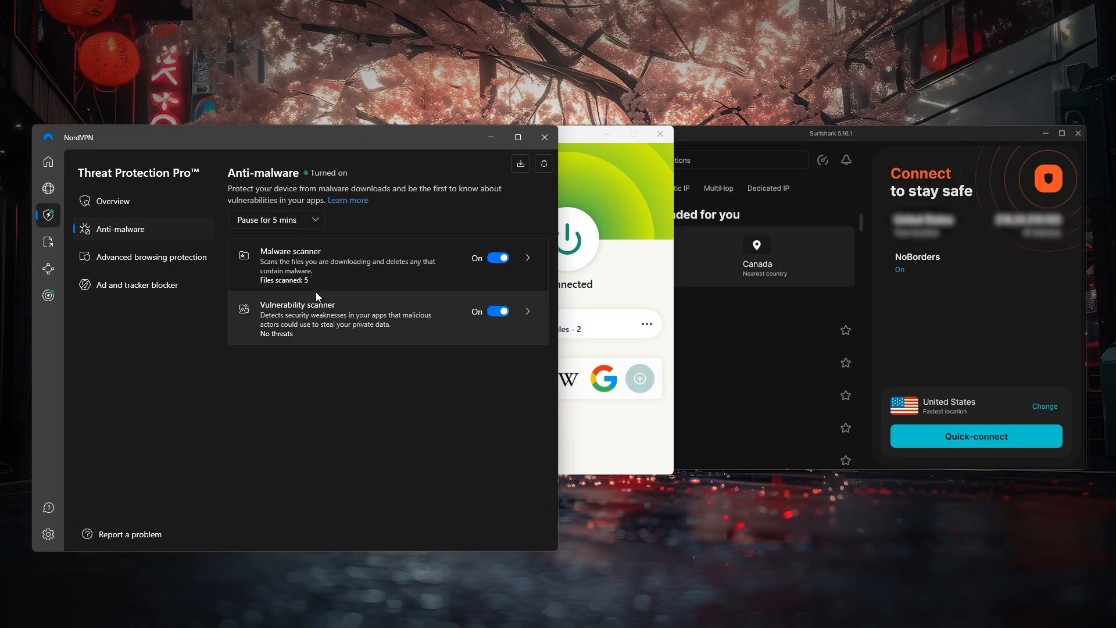
pyautogui.click(150, 257)
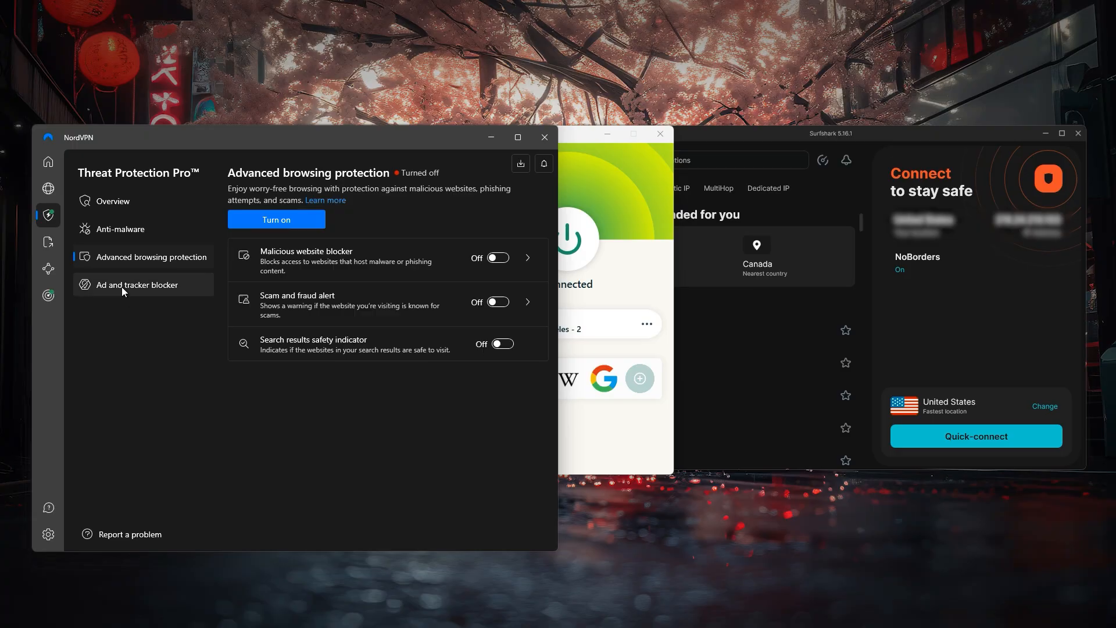
pyautogui.click(48, 241)
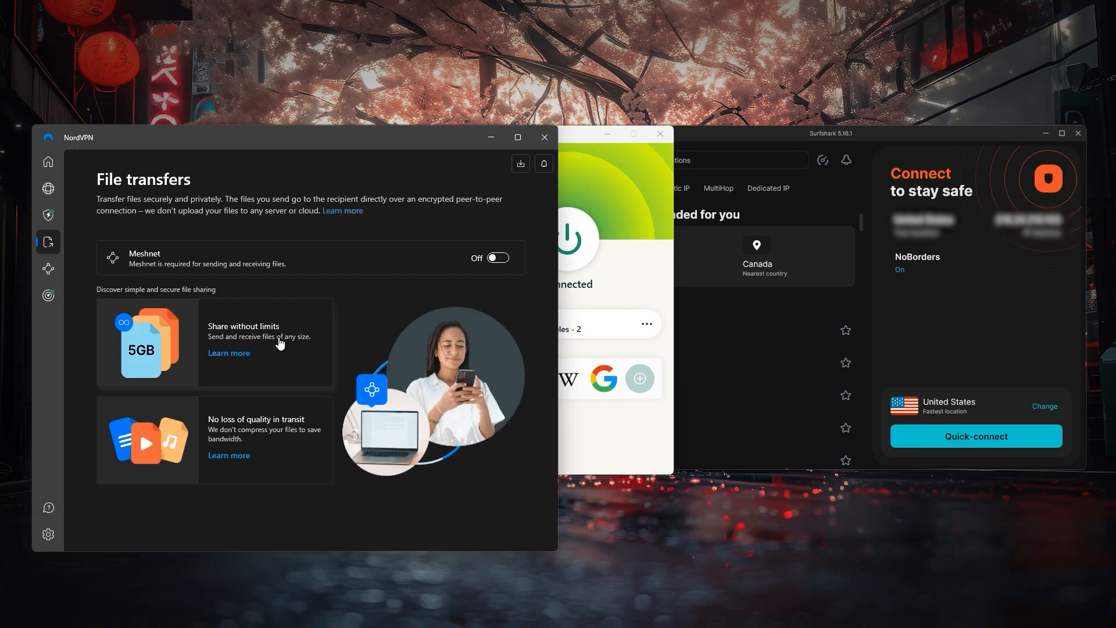
pyautogui.click(48, 269)
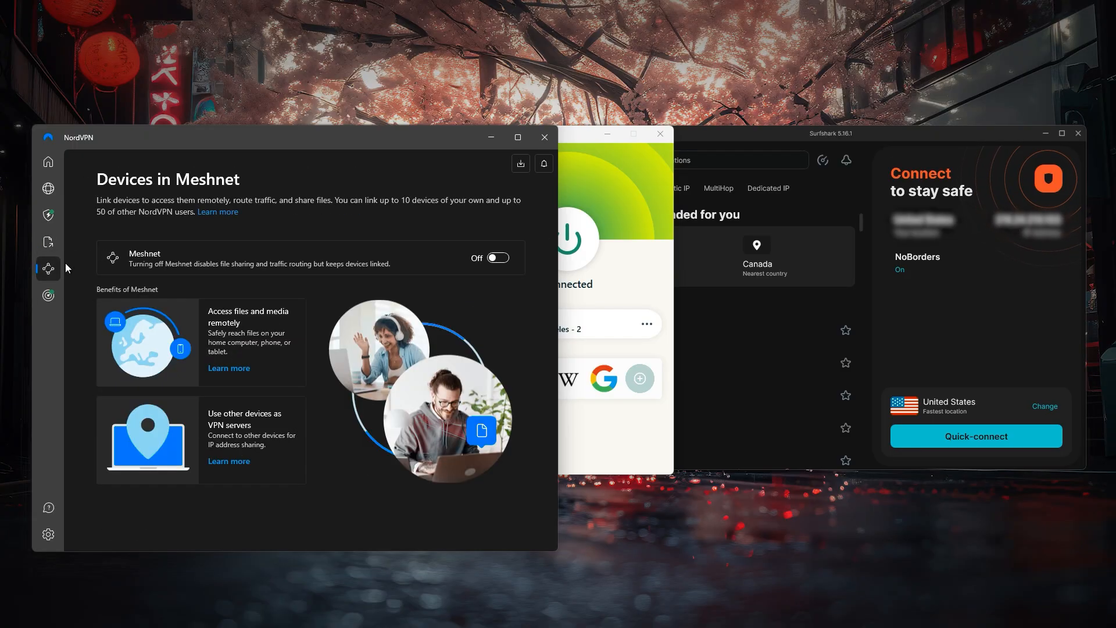
pyautogui.click(47, 295)
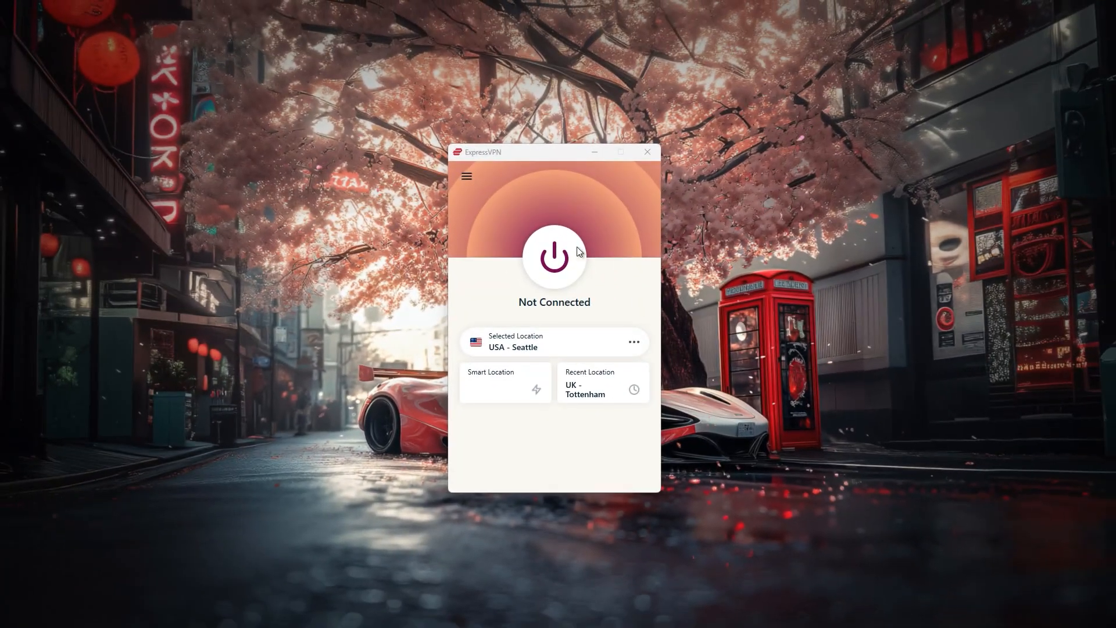
# Step: Connect ExpressVPN to USA - Seattle, then view every Options tab from Account to Browsers
pyautogui.click(554, 257)
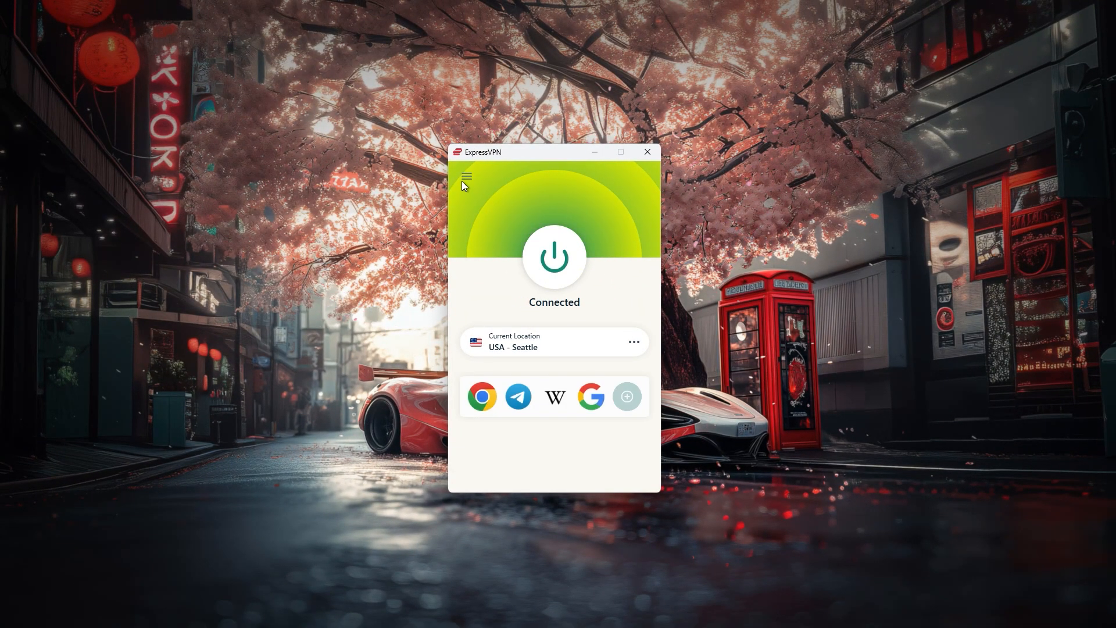
pyautogui.click(466, 175)
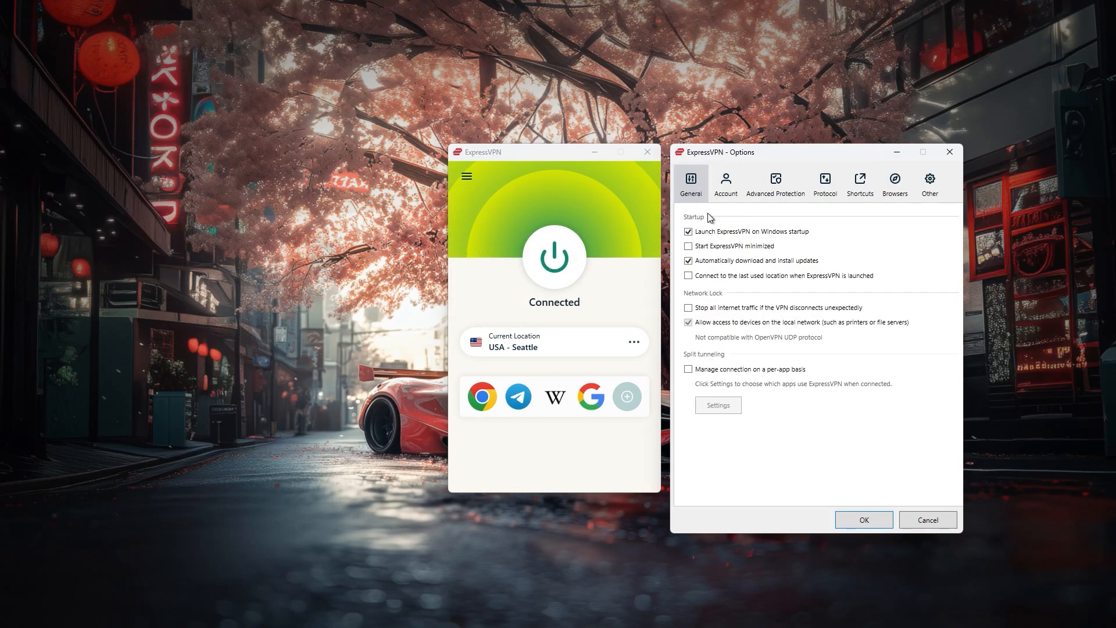
pyautogui.click(726, 183)
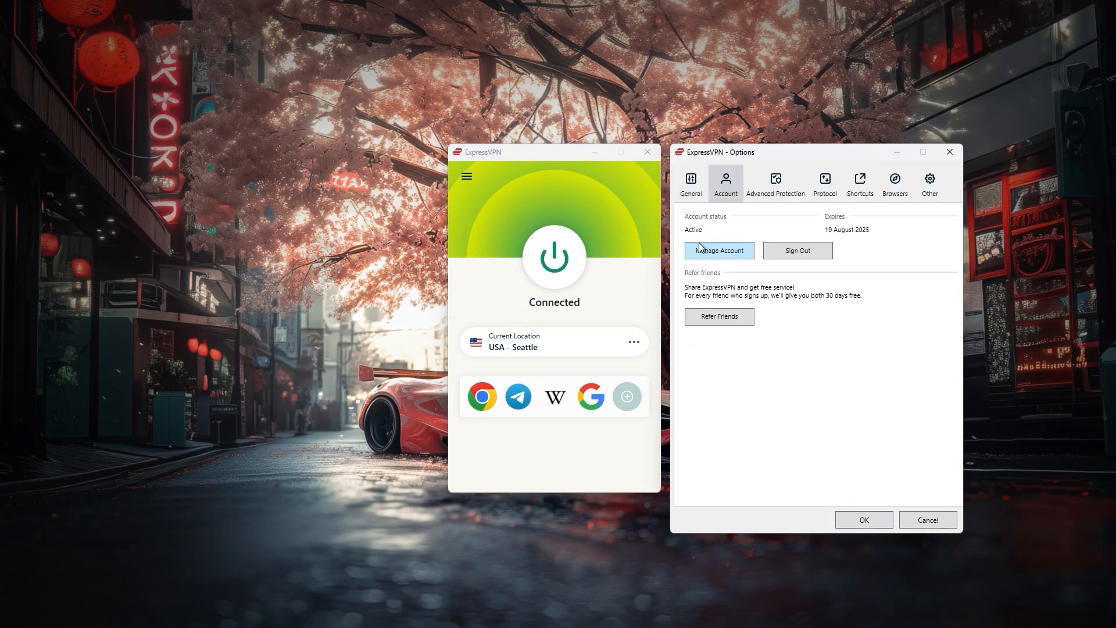
pyautogui.click(775, 183)
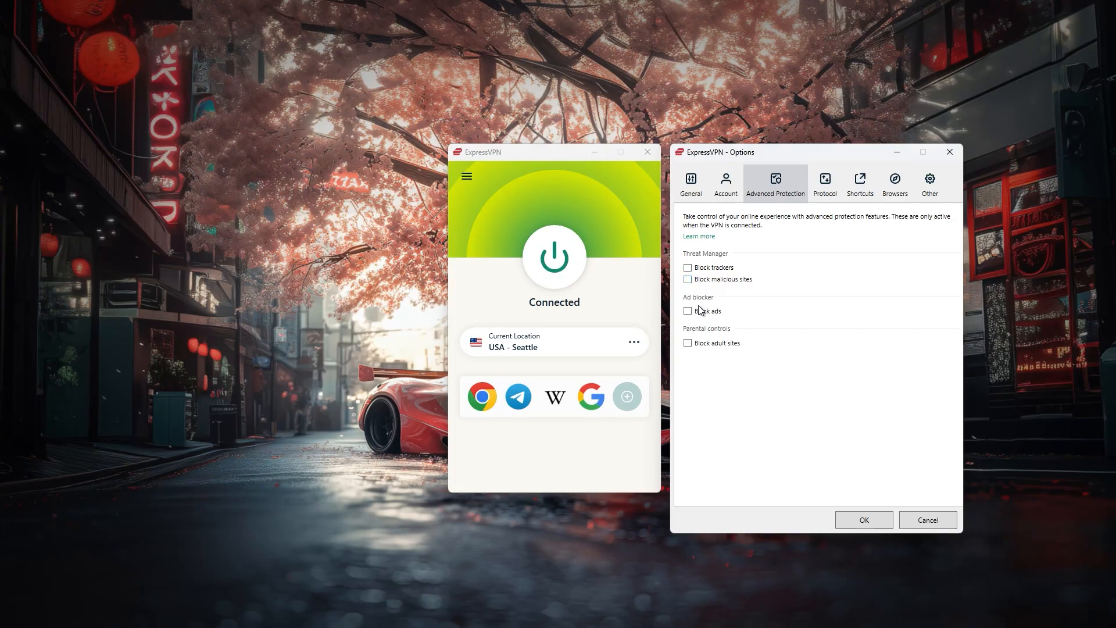
pyautogui.click(824, 182)
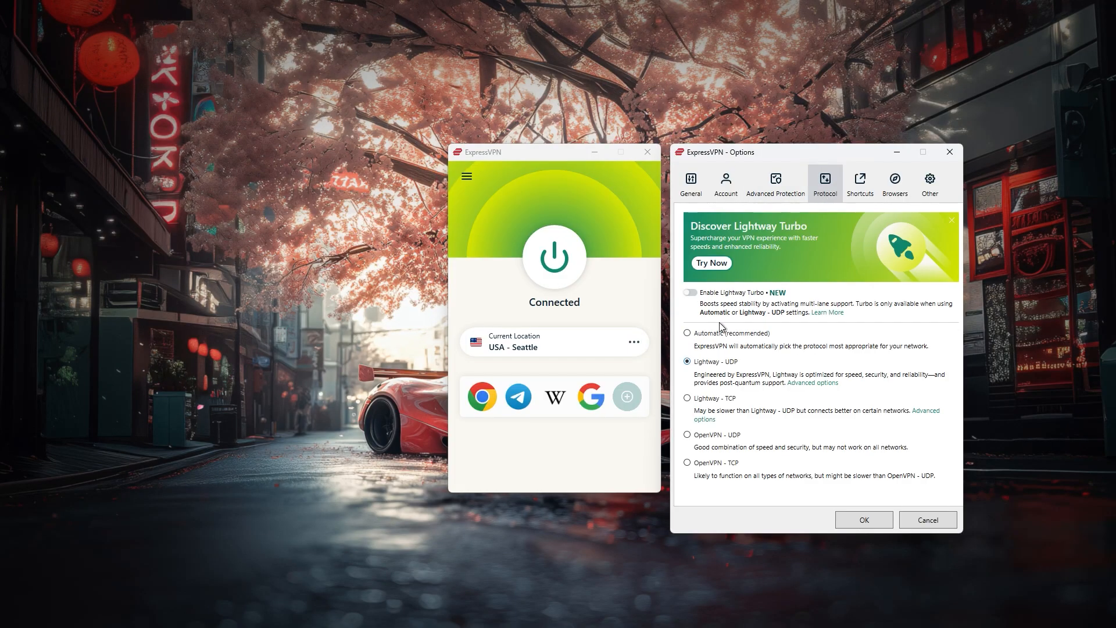
pyautogui.click(860, 182)
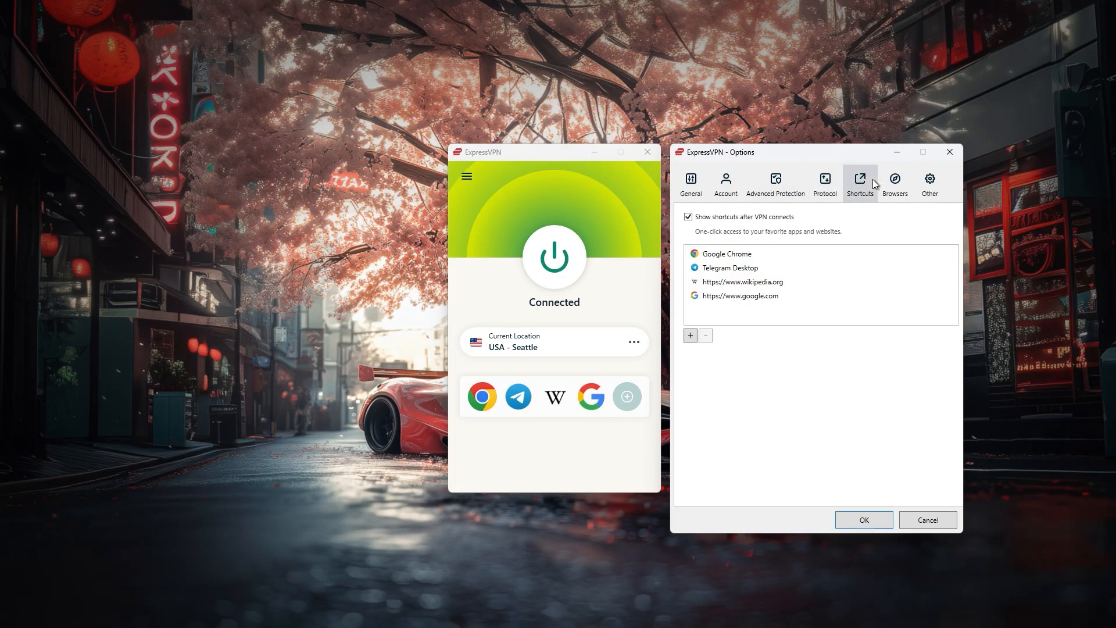
pyautogui.click(894, 182)
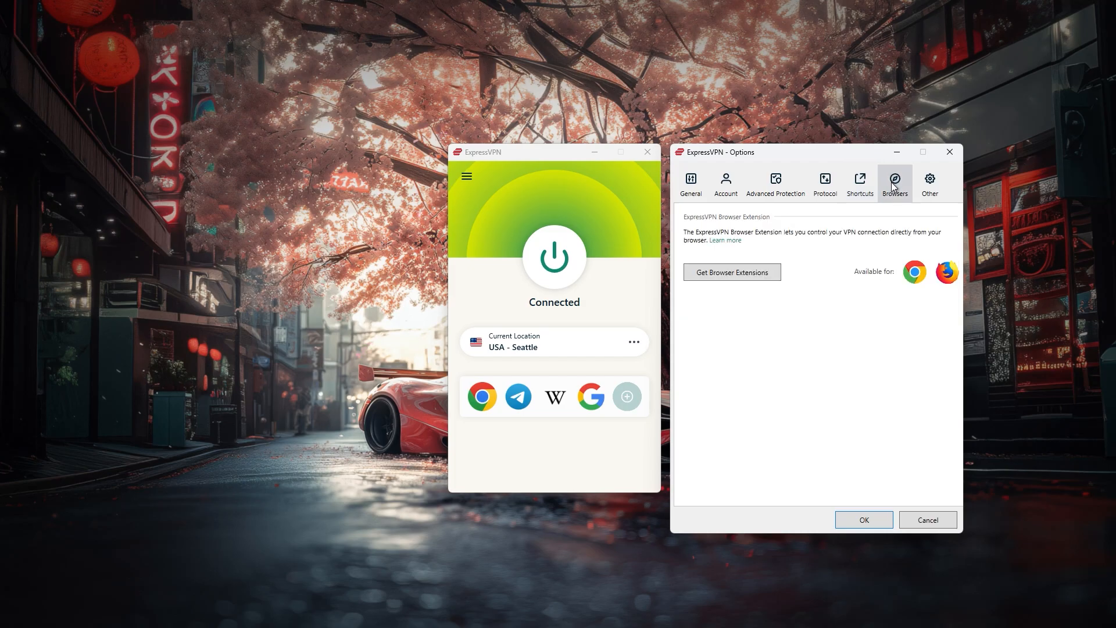
pyautogui.click(929, 182)
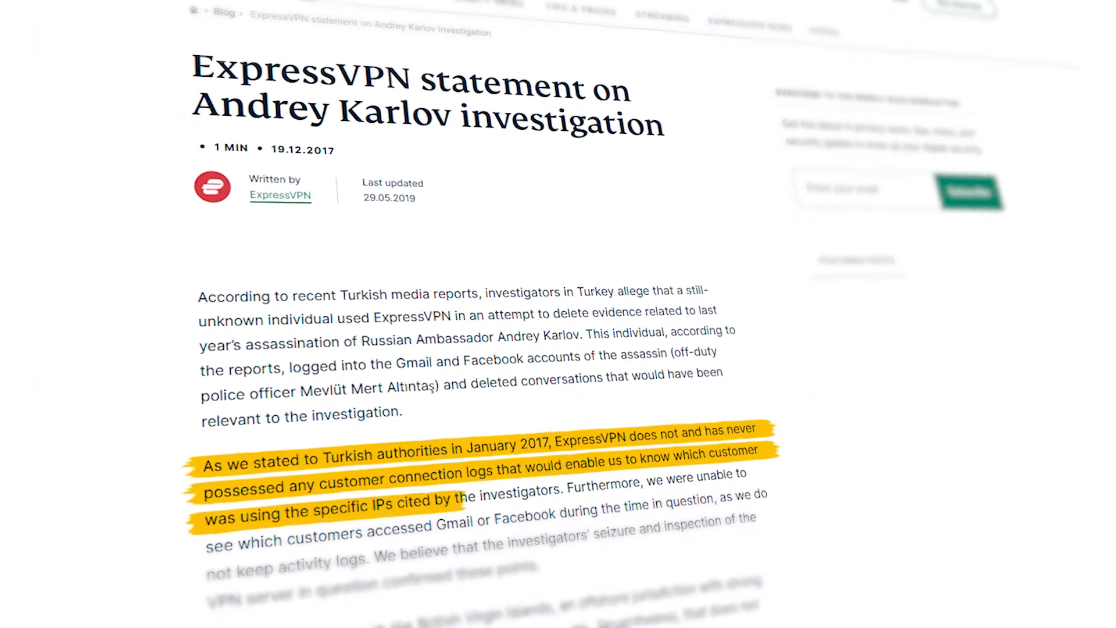
pyautogui.scroll(-3)
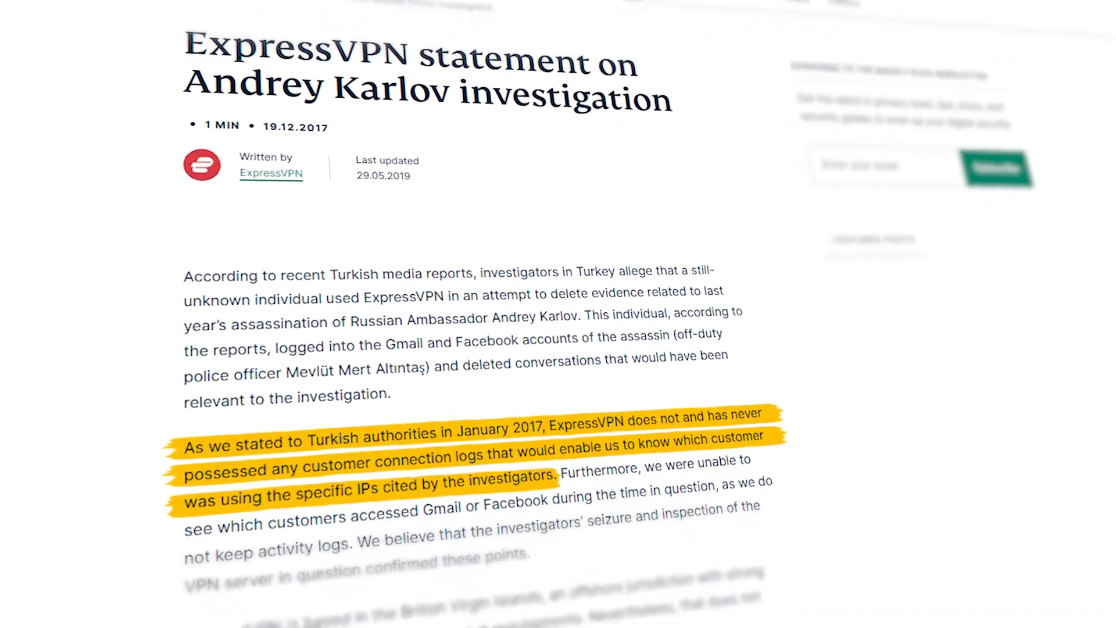
# Step: Scroll the ExpressVPN statement down to the highlighted no-connection-logs paragraph
pyautogui.scroll(-3)
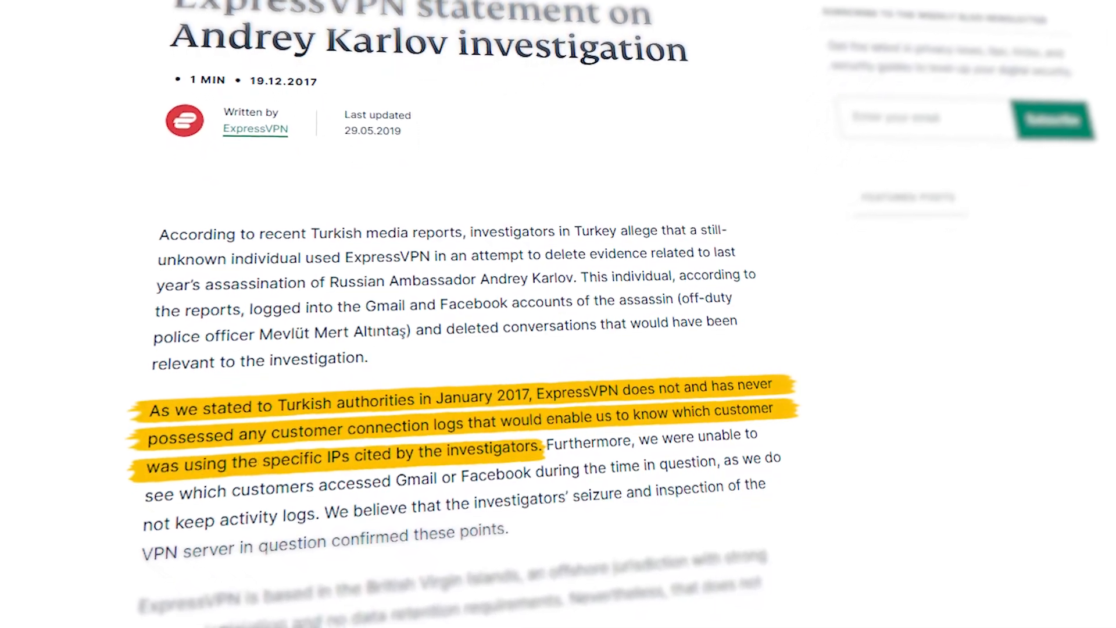
pyautogui.scroll(-3)
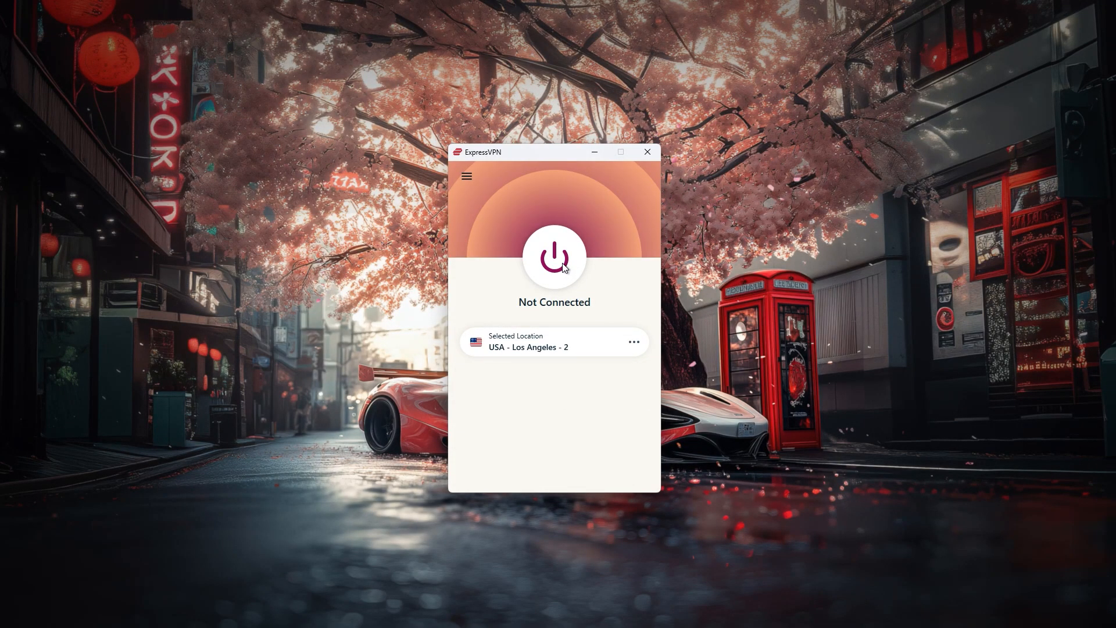
# Step: Connect to USA - Los Angeles - 2 and scroll through the All Locations list
pyautogui.click(554, 257)
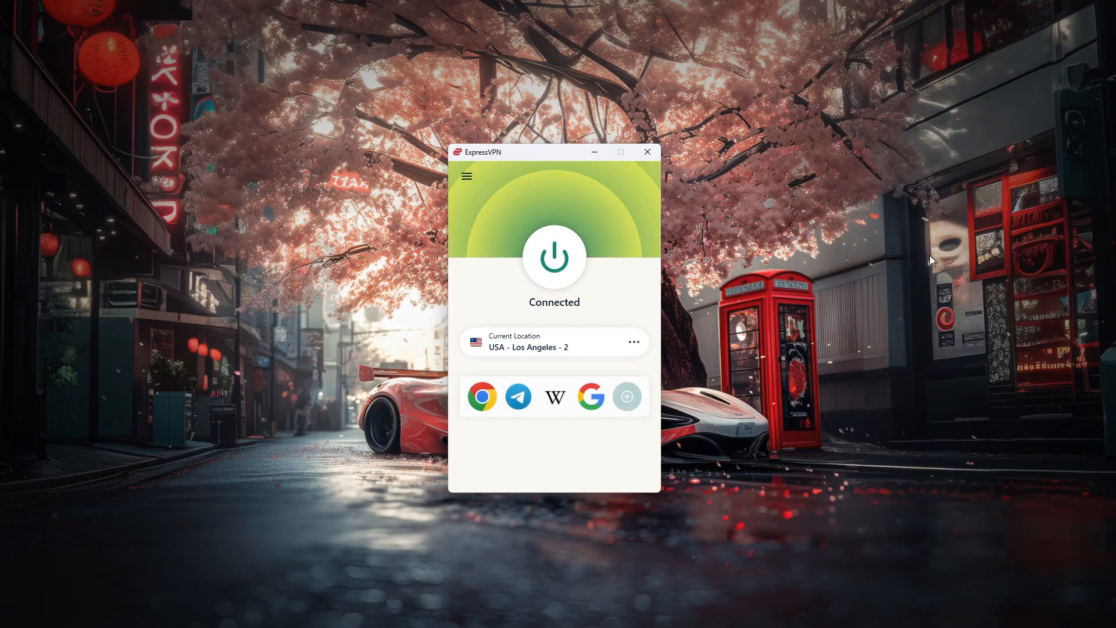
pyautogui.moveTo(854, 526)
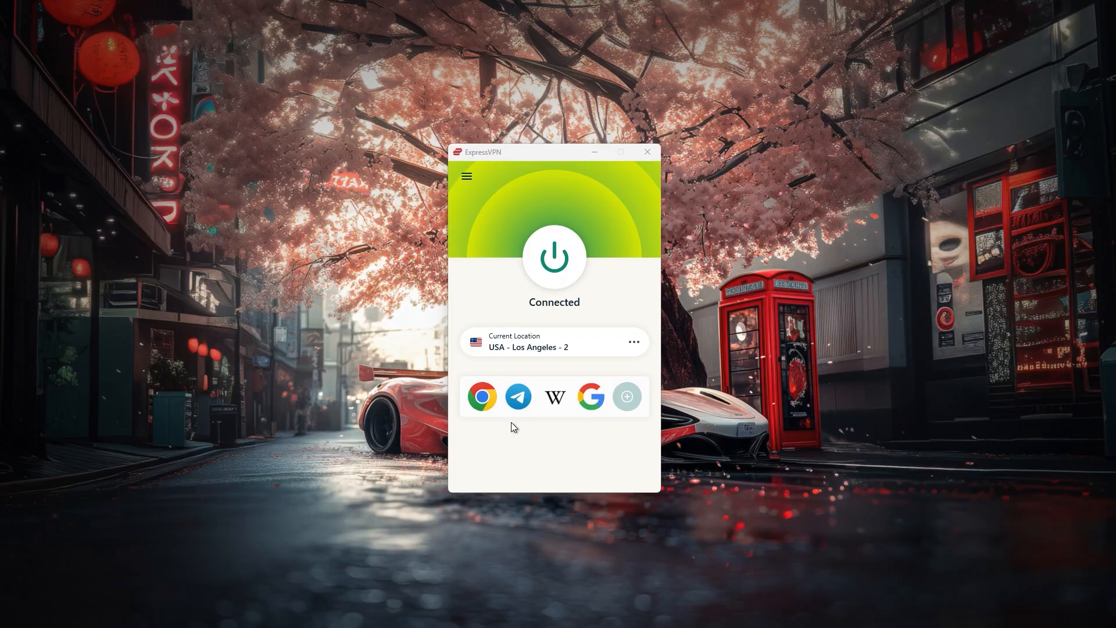
pyautogui.click(633, 342)
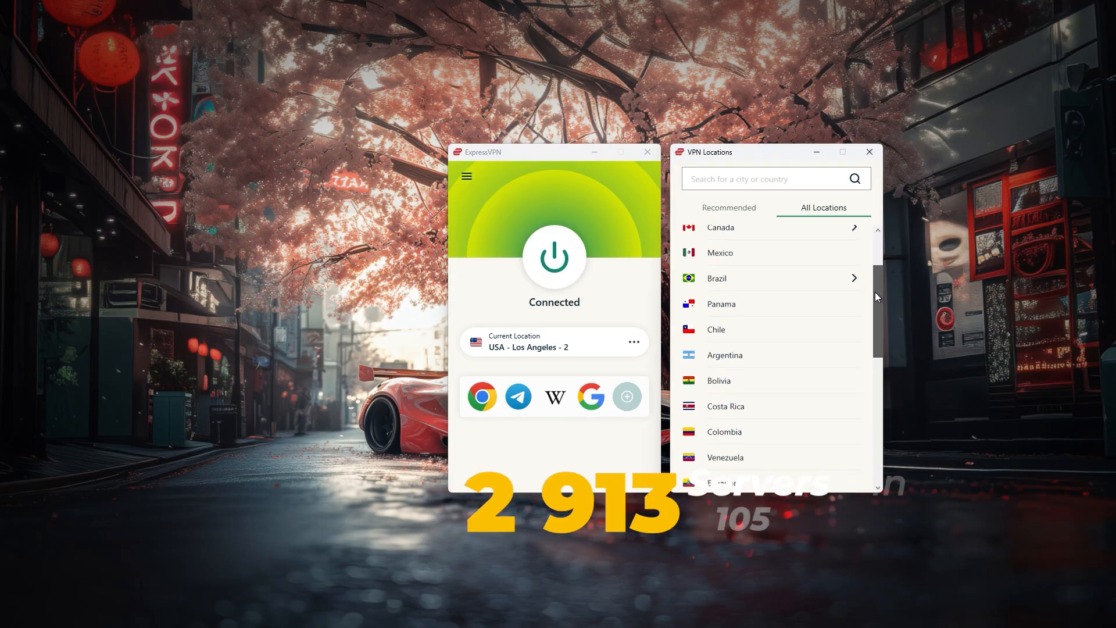
pyautogui.scroll(-3)
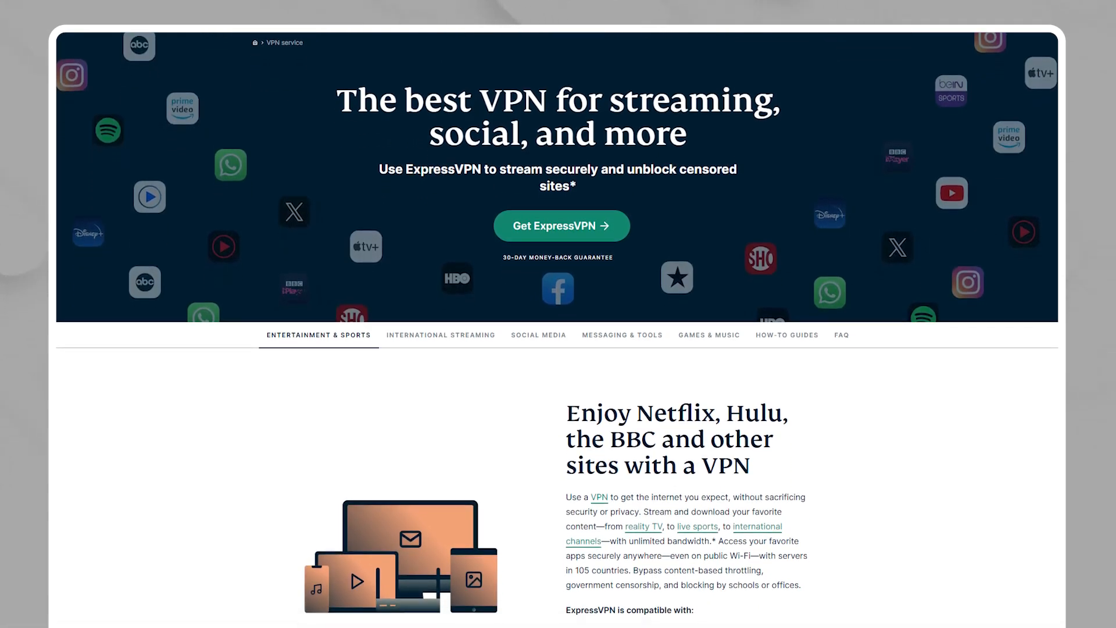
# Step: Scroll through ExpressVPN's streaming and unblocking webpage
pyautogui.scroll(-3)
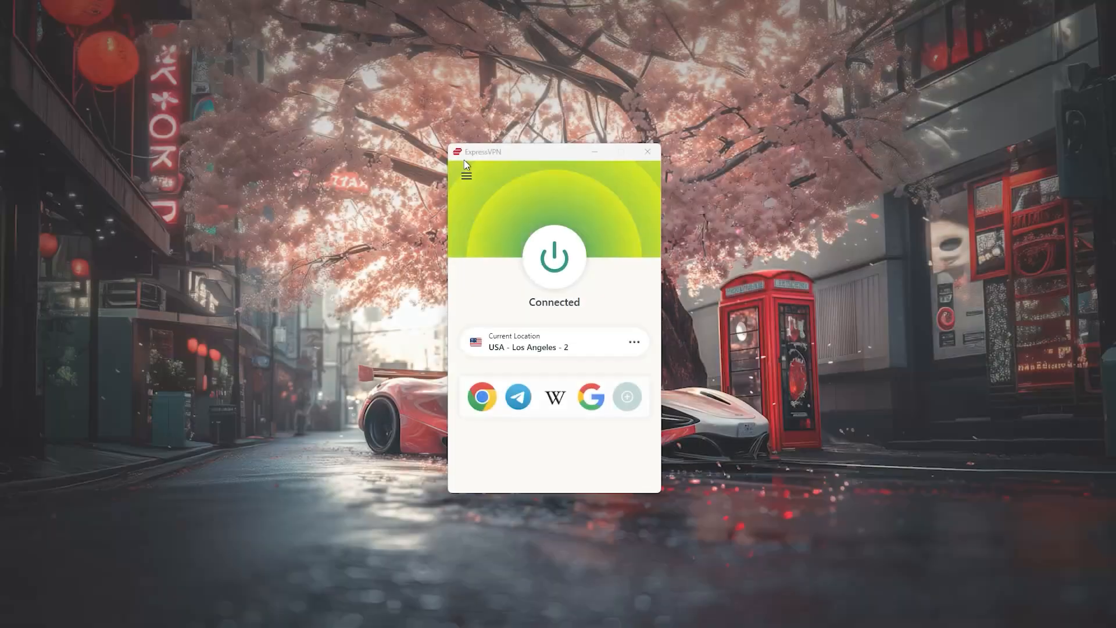
# Step: Open ExpressVPN Options and view the Advanced Protection and Protocol tabs
pyautogui.click(465, 174)
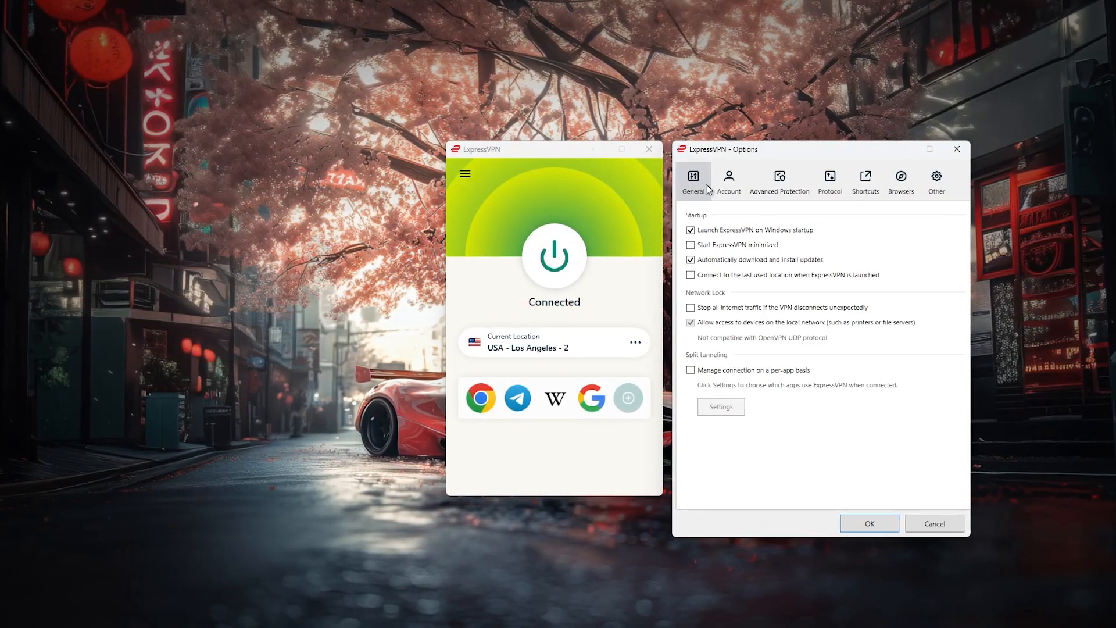
pyautogui.click(779, 180)
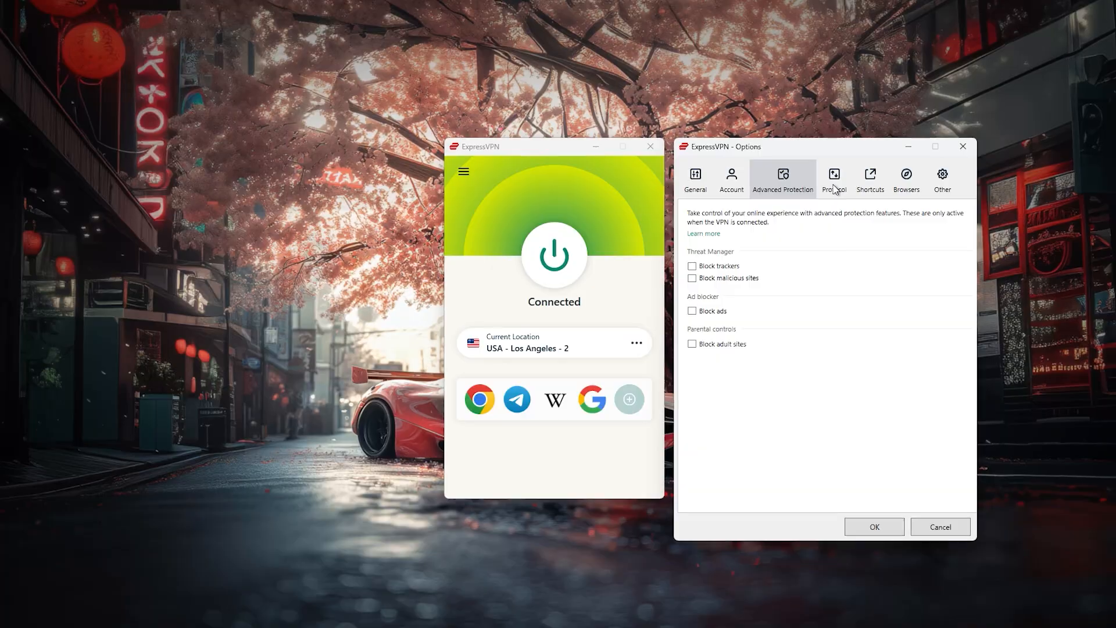
pyautogui.click(948, 177)
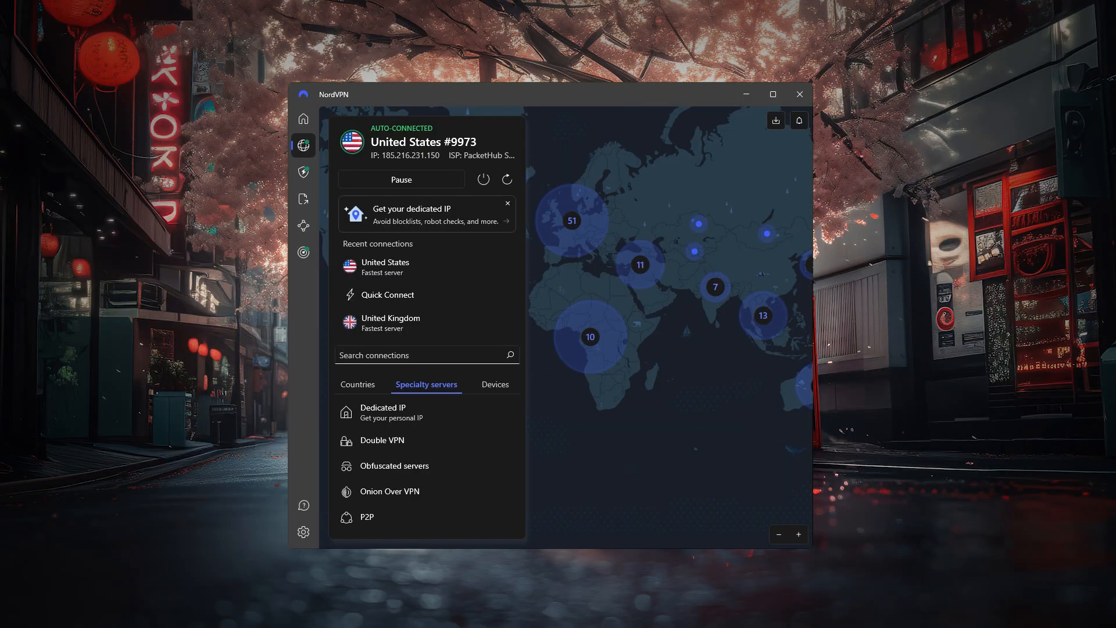
pyautogui.click(303, 118)
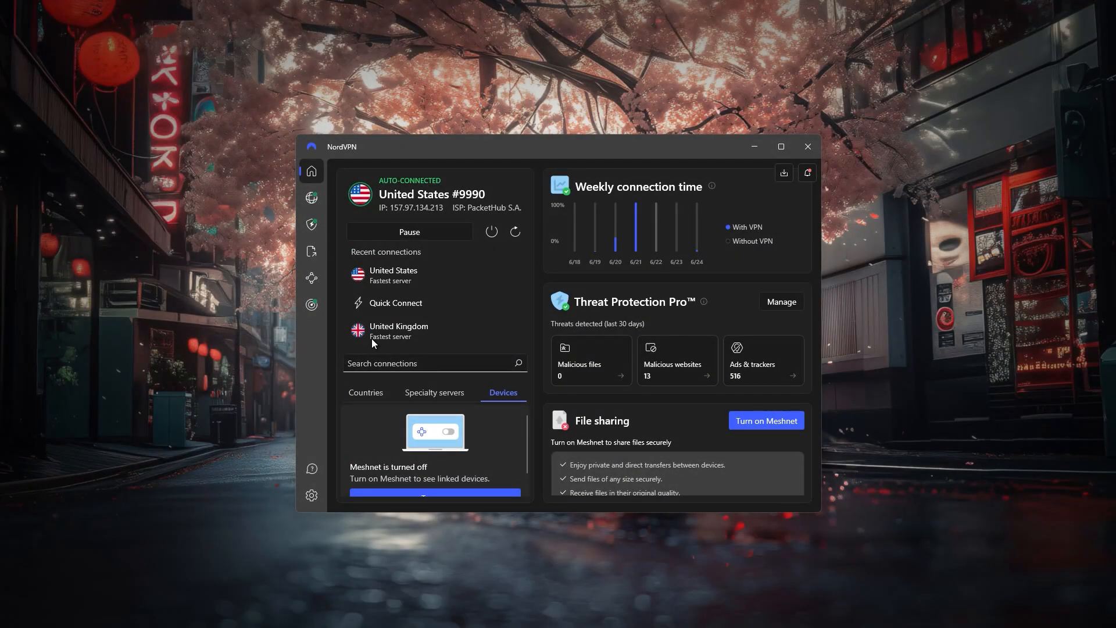
pyautogui.moveTo(435, 392)
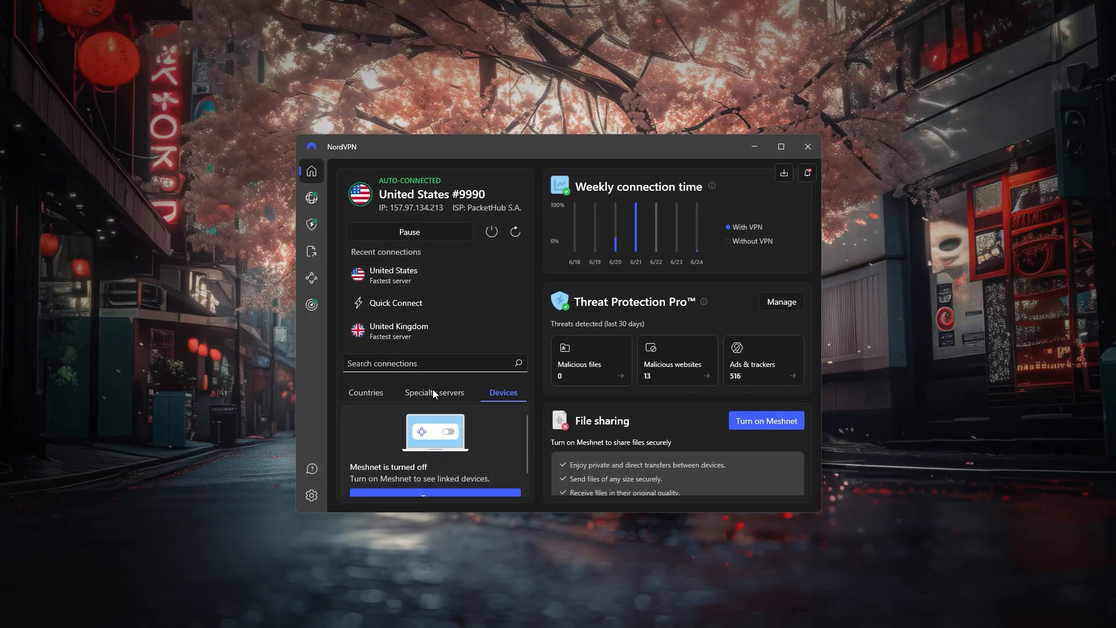
pyautogui.click(311, 197)
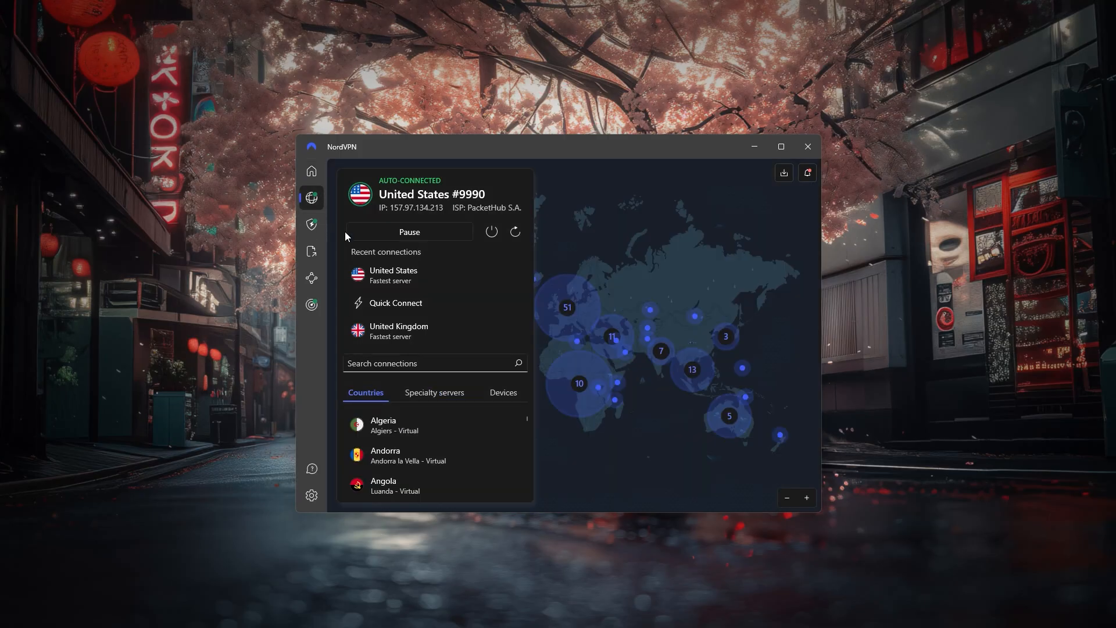
pyautogui.click(311, 224)
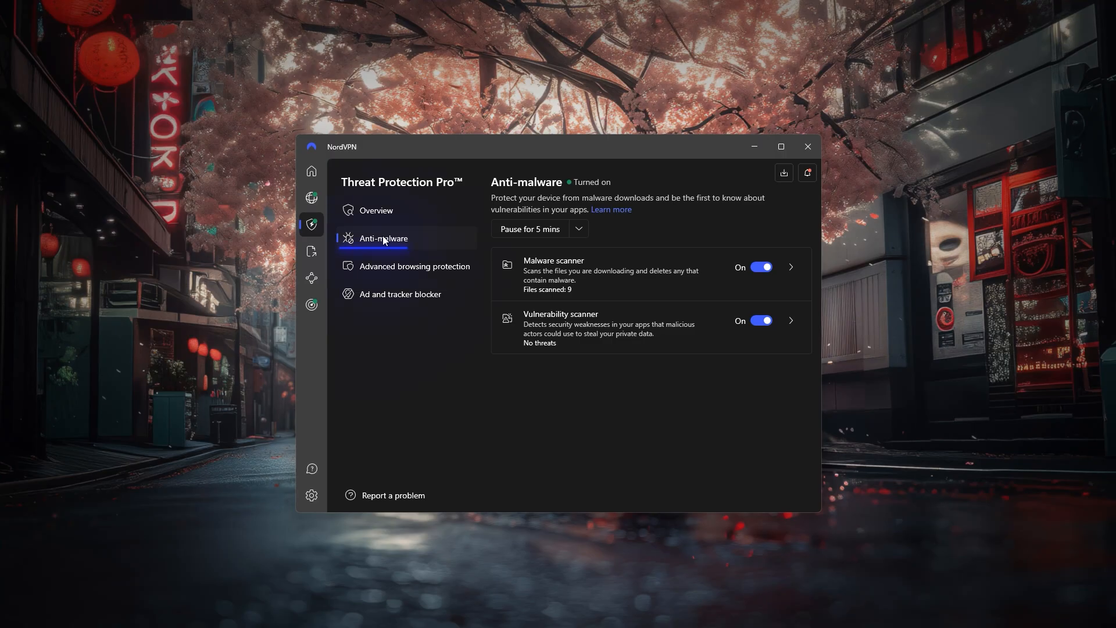
pyautogui.click(311, 304)
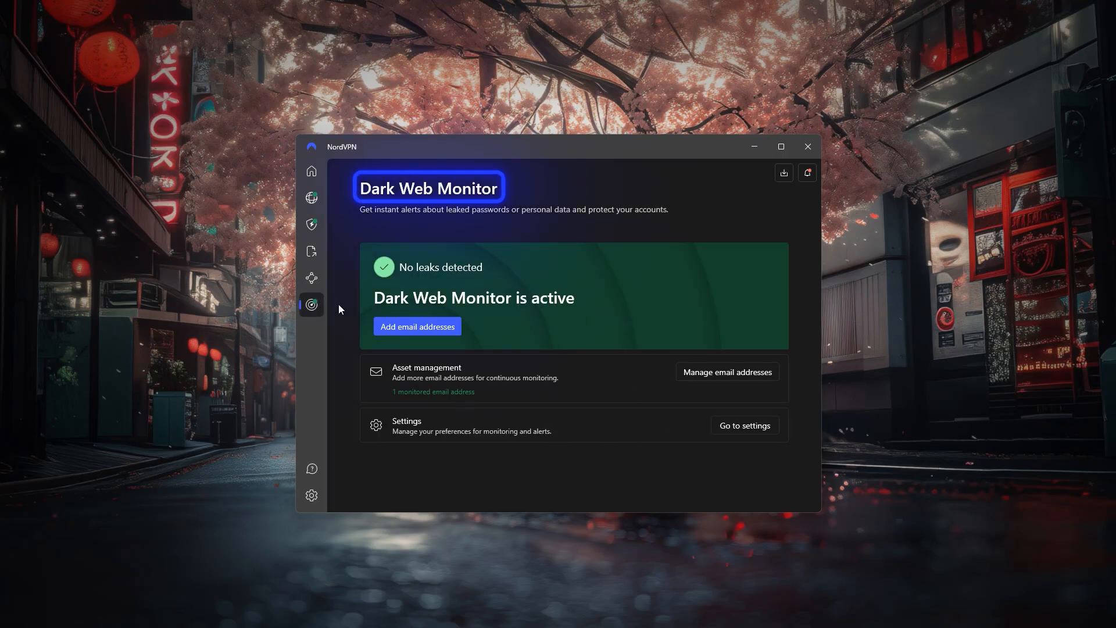
pyautogui.click(310, 251)
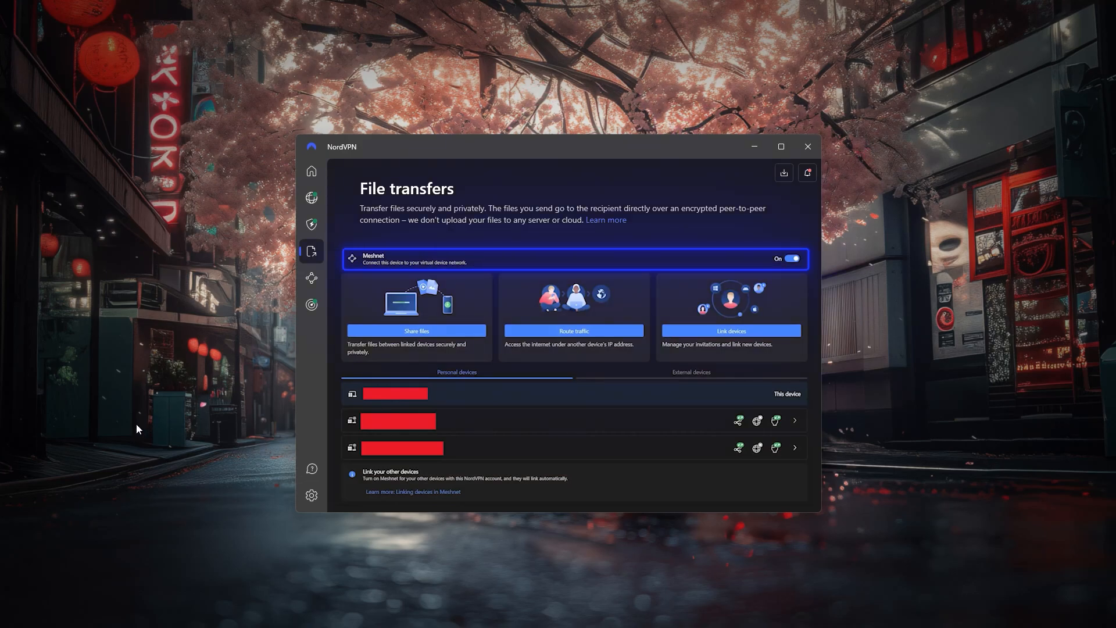
pyautogui.click(311, 197)
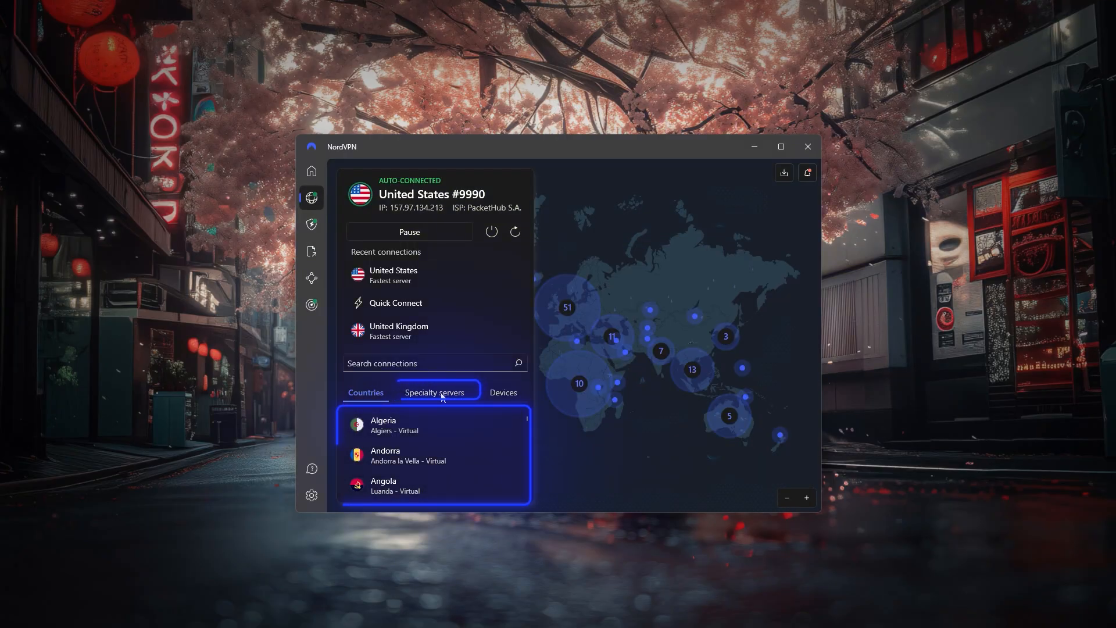
pyautogui.click(434, 391)
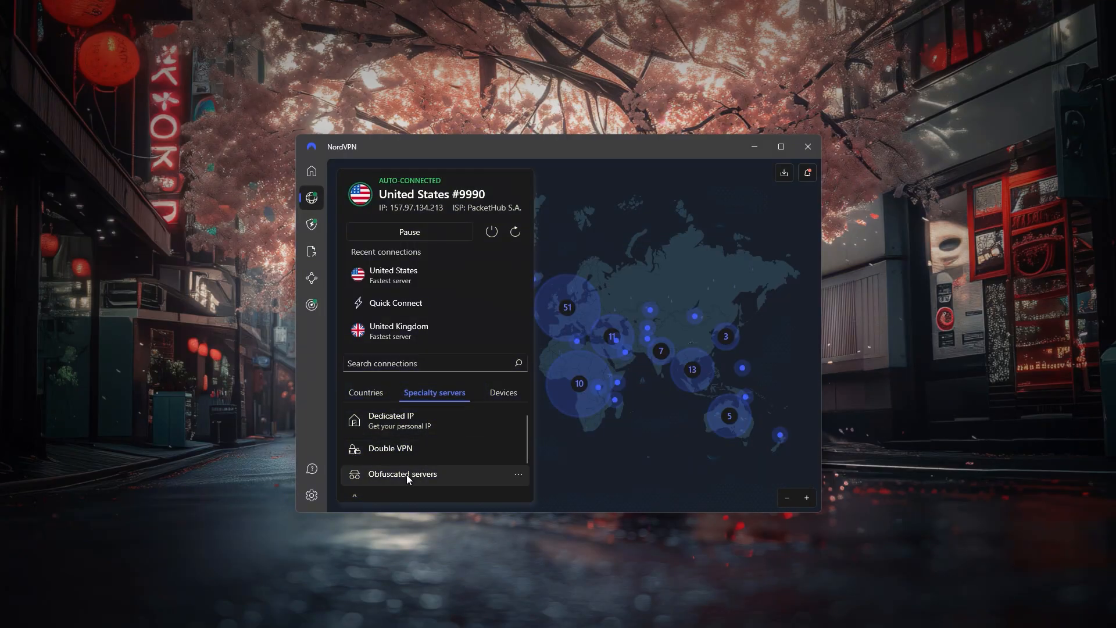
pyautogui.scroll(-3)
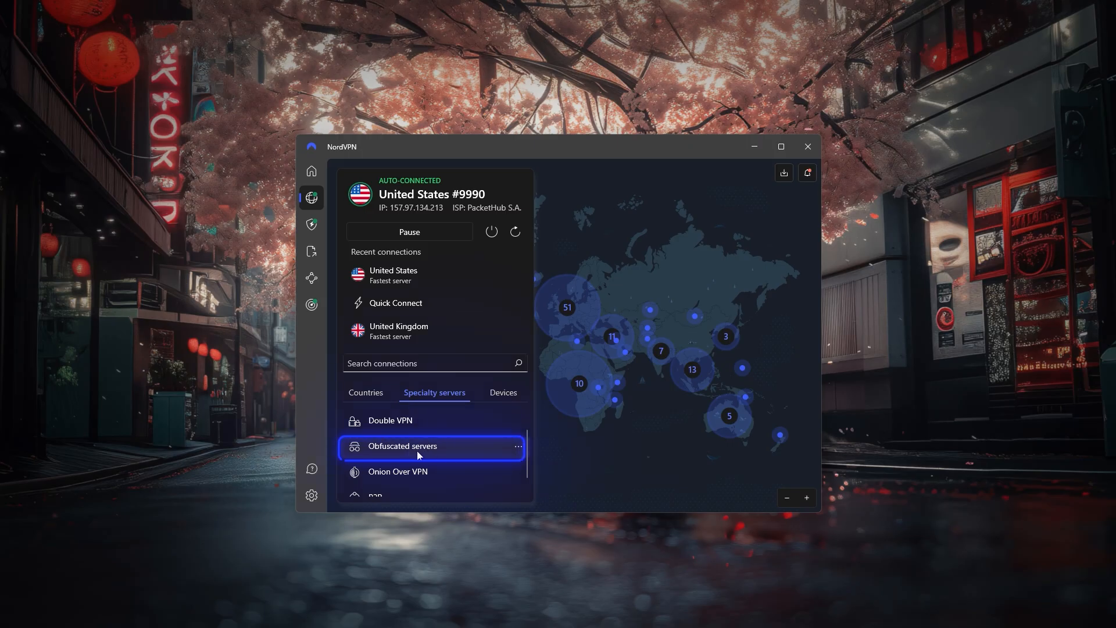
pyautogui.moveTo(429, 452)
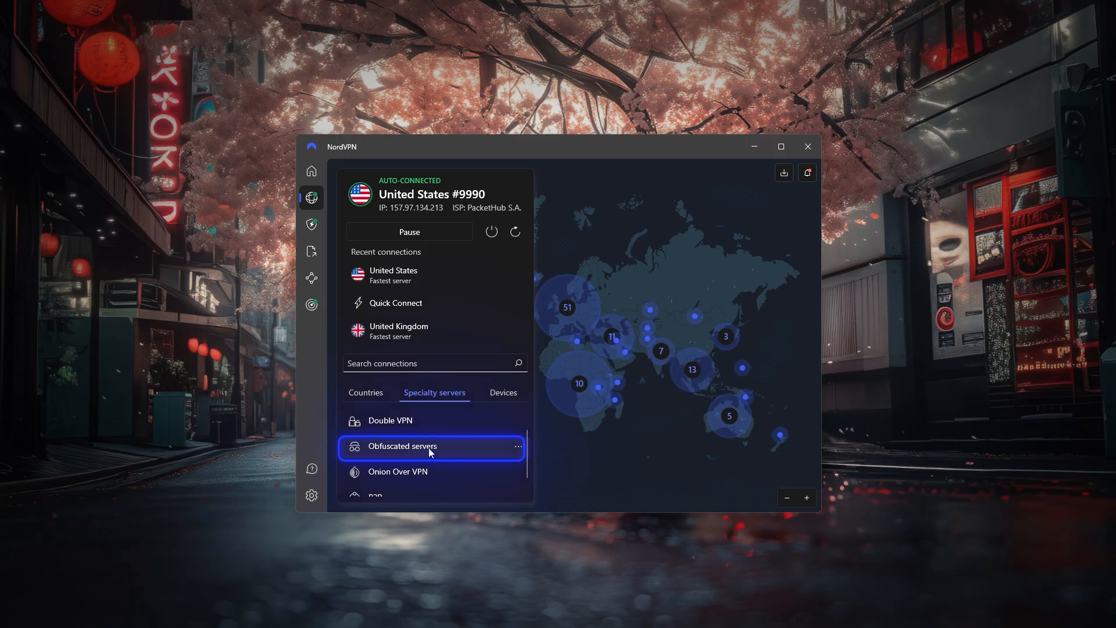
pyautogui.moveTo(381, 457)
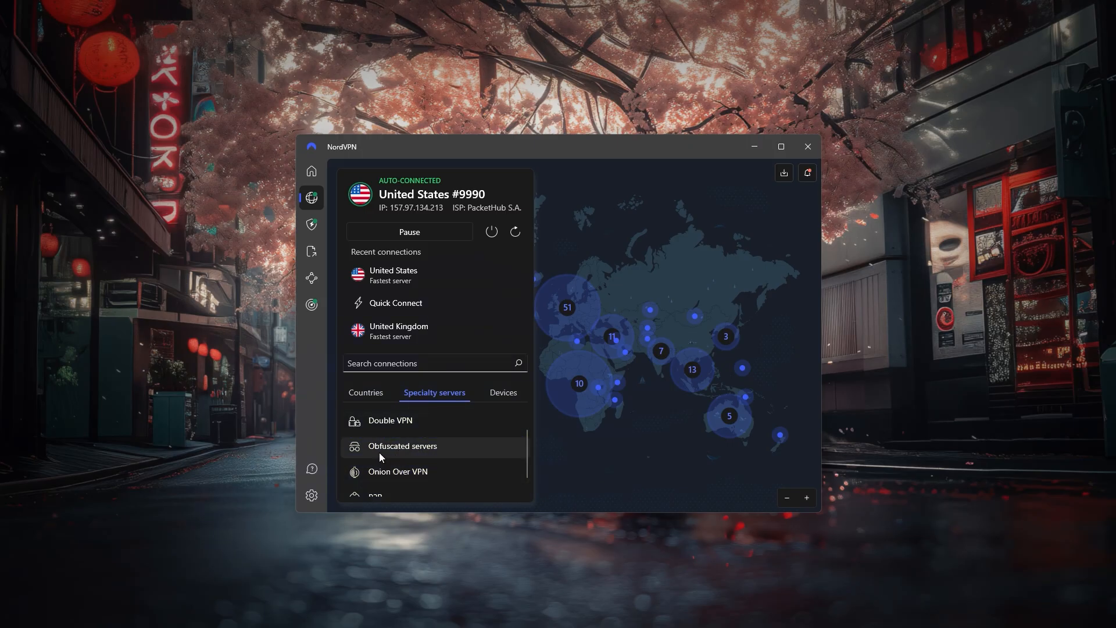
pyautogui.click(366, 392)
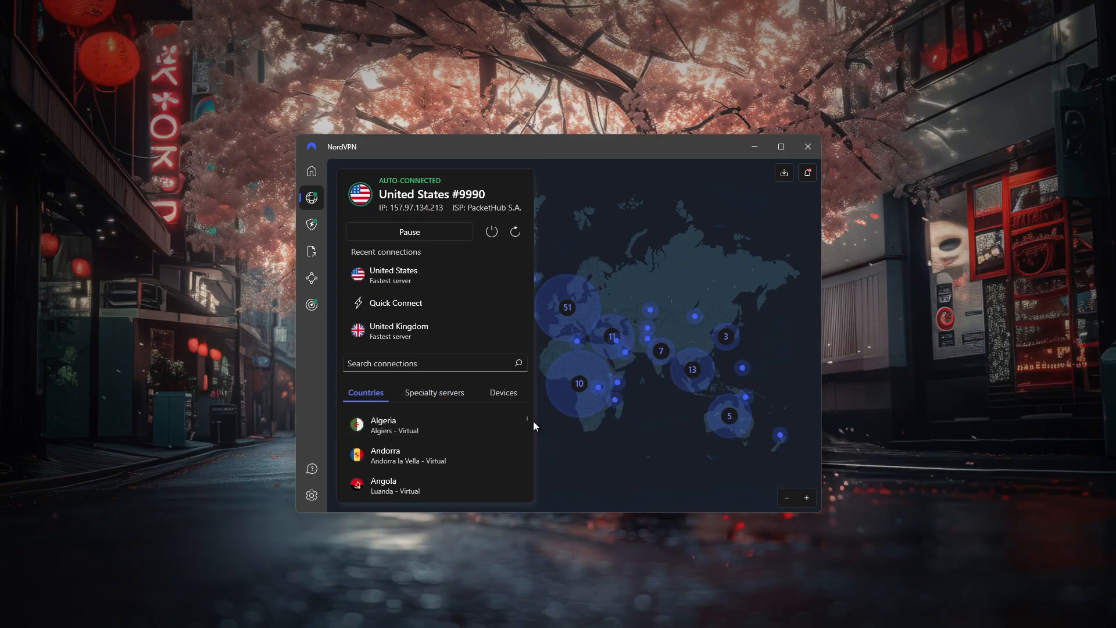
pyautogui.scroll(-3)
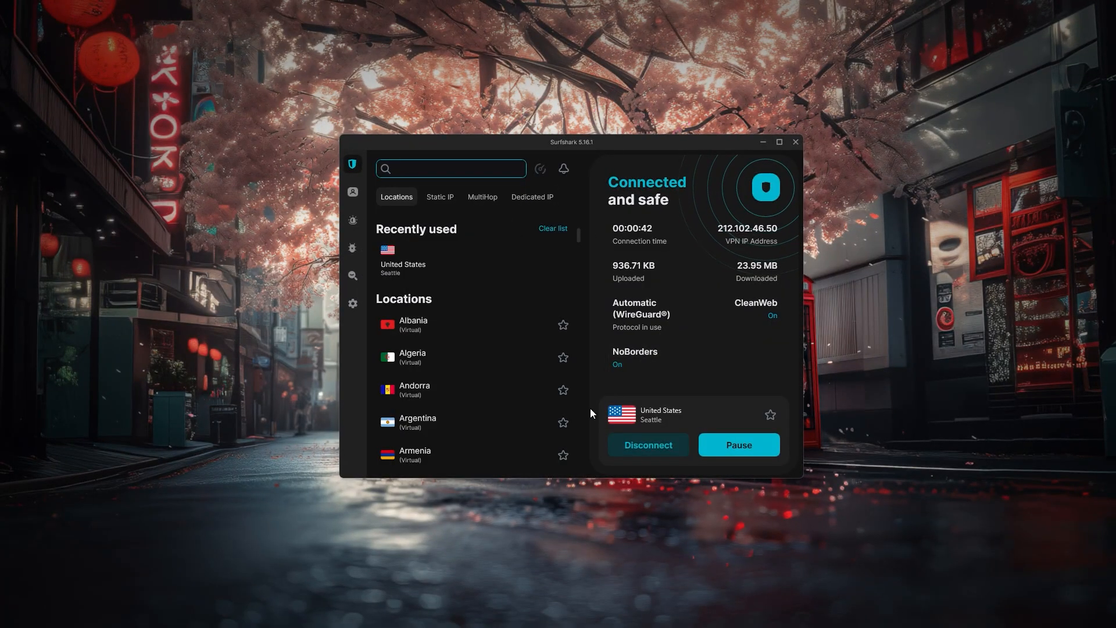
# Step: Step through Surfshark's Static IP, Dedicated IP and Alert pages into VPN settings
pyautogui.click(439, 196)
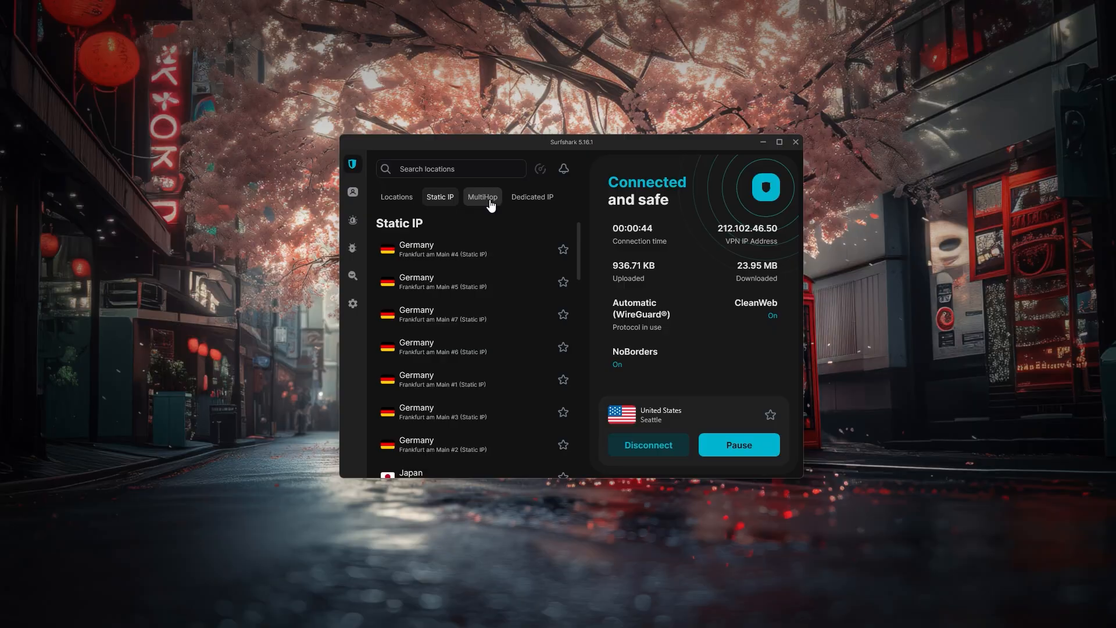
pyautogui.click(530, 196)
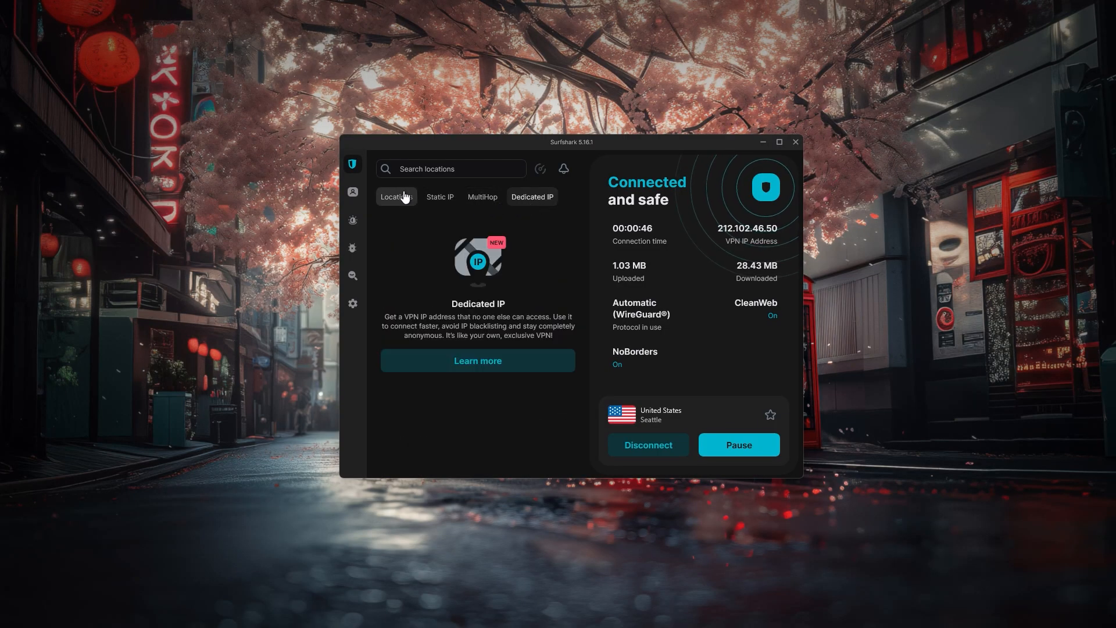
pyautogui.click(352, 221)
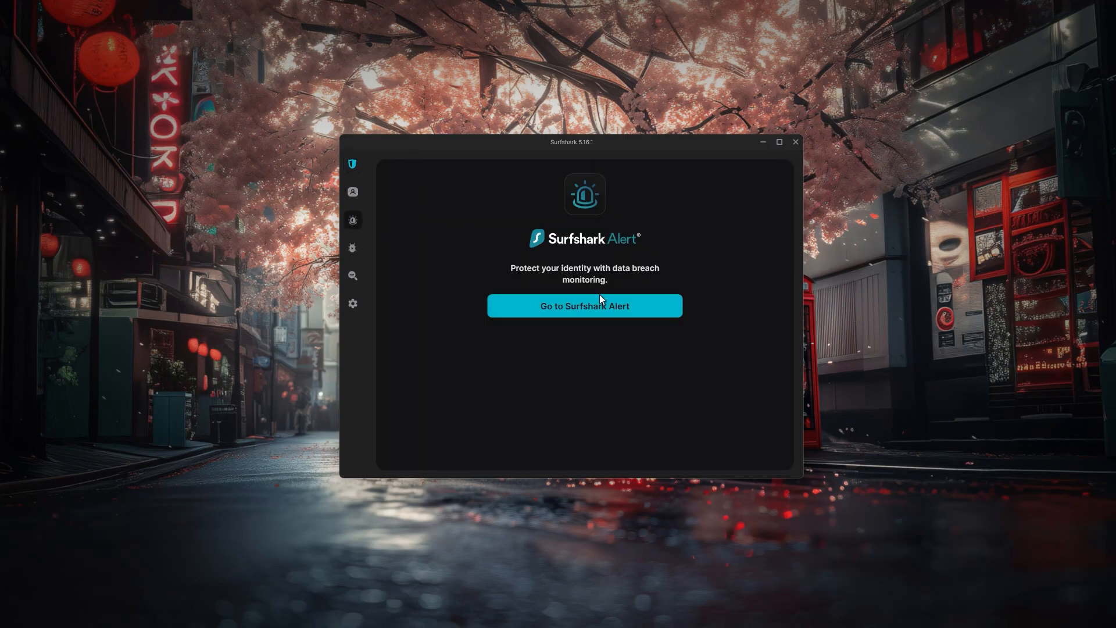
pyautogui.click(353, 247)
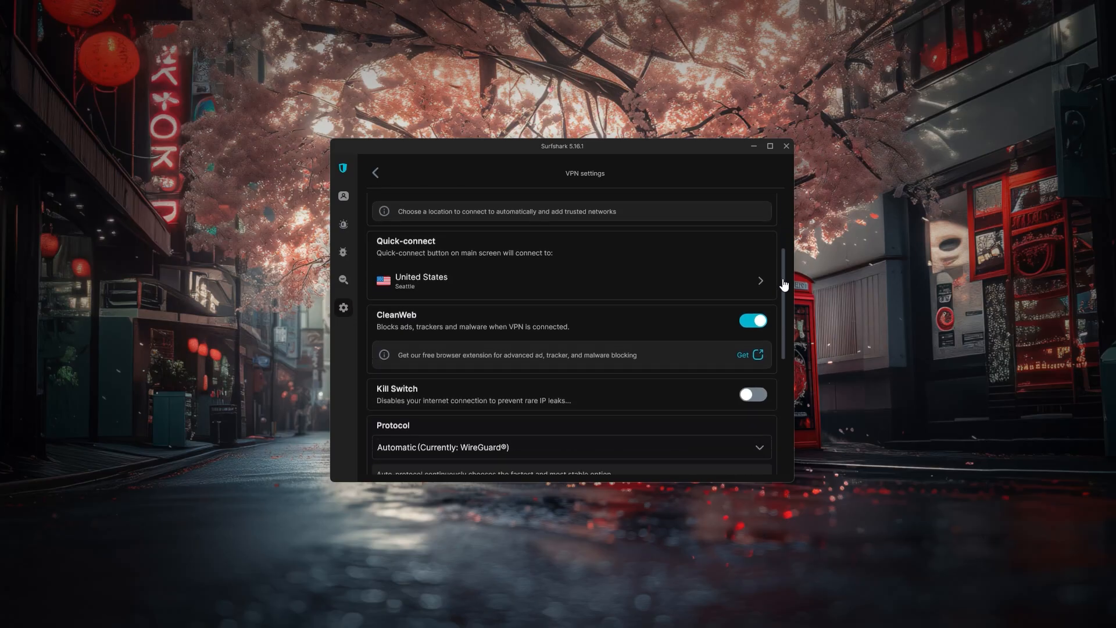
pyautogui.click(375, 172)
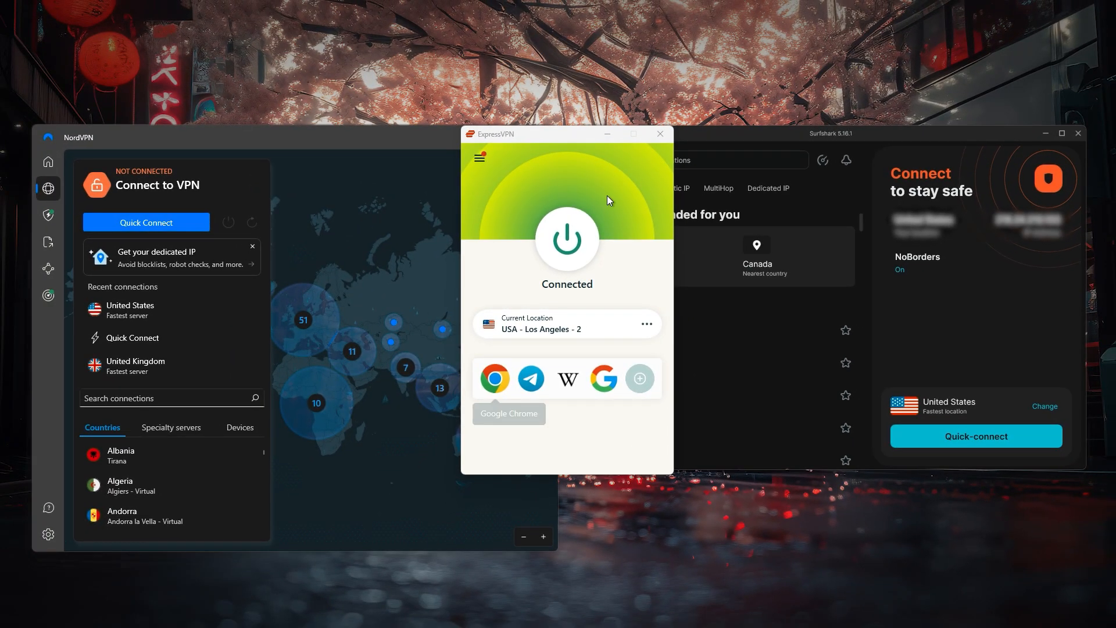
pyautogui.click(47, 162)
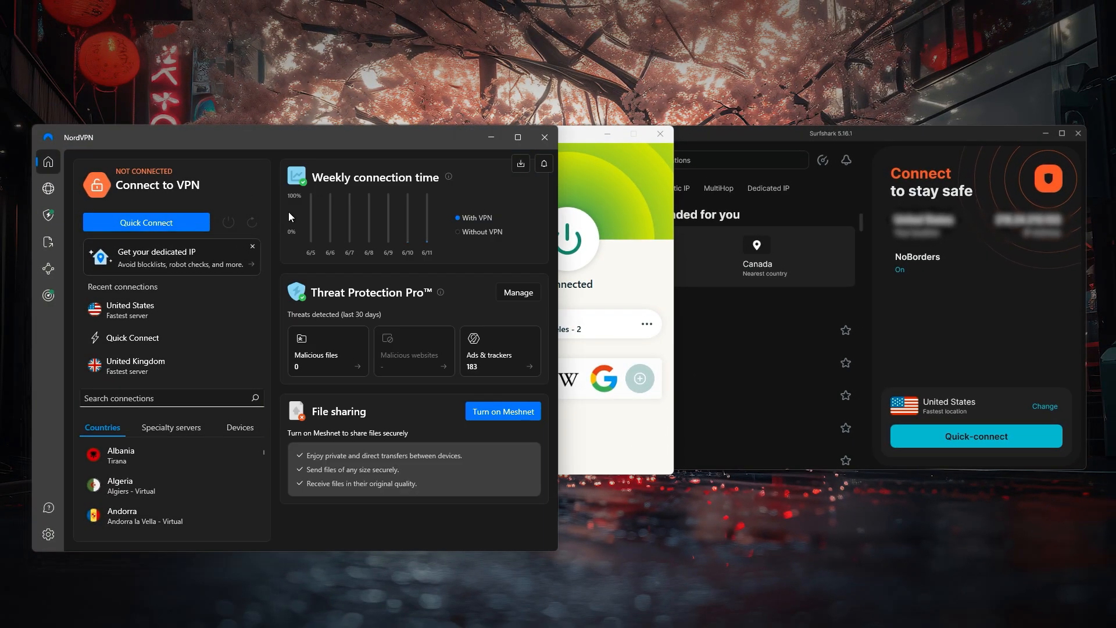
pyautogui.click(48, 189)
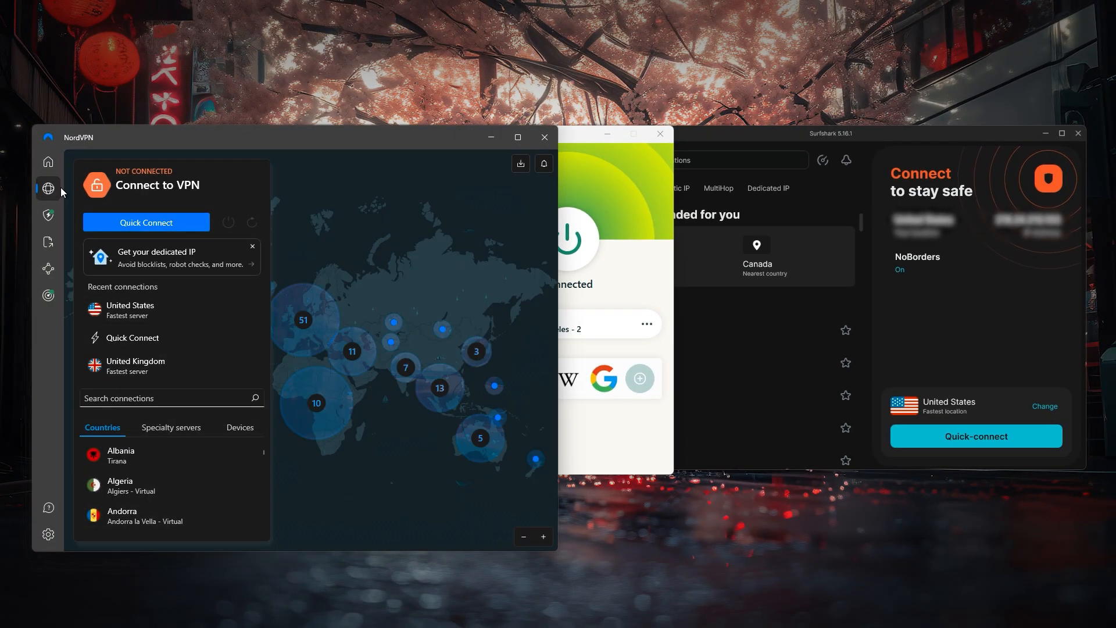
pyautogui.click(48, 215)
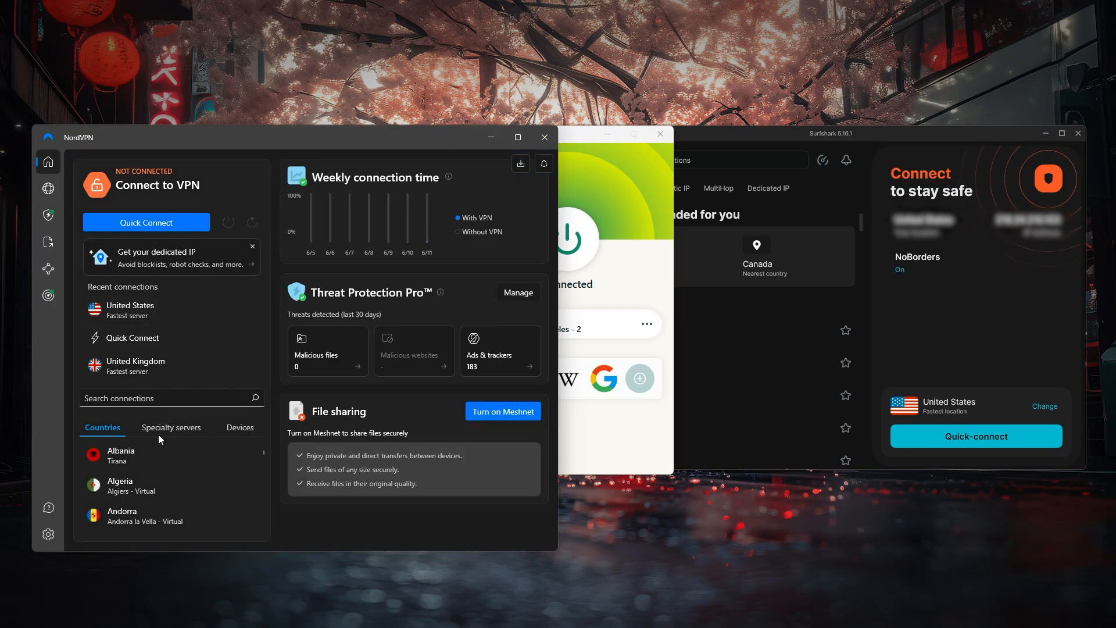
pyautogui.click(47, 189)
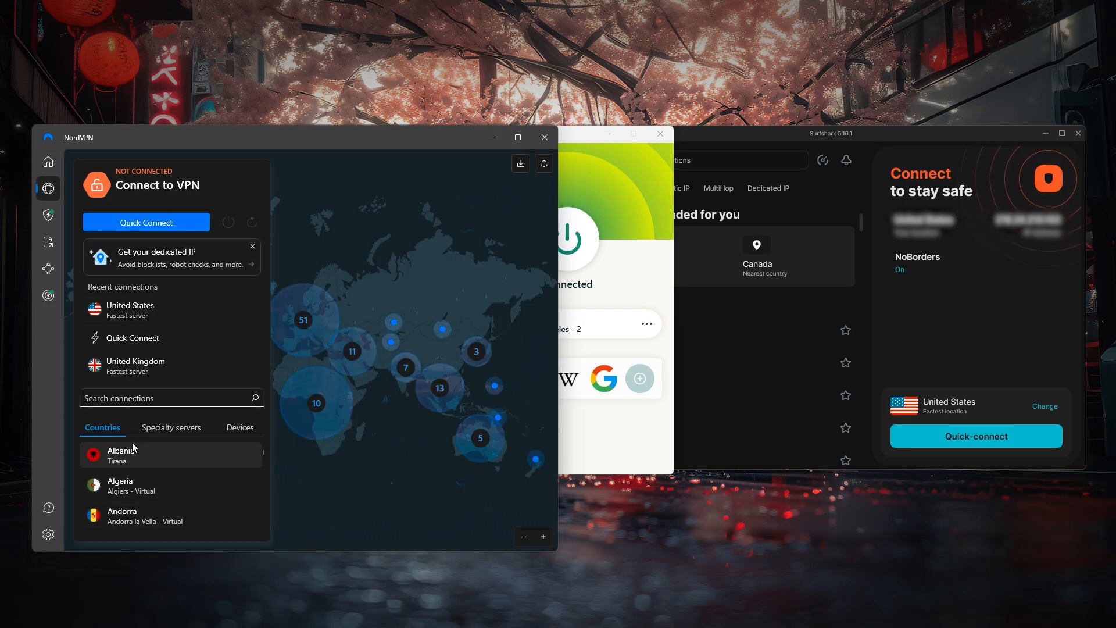
pyautogui.click(47, 215)
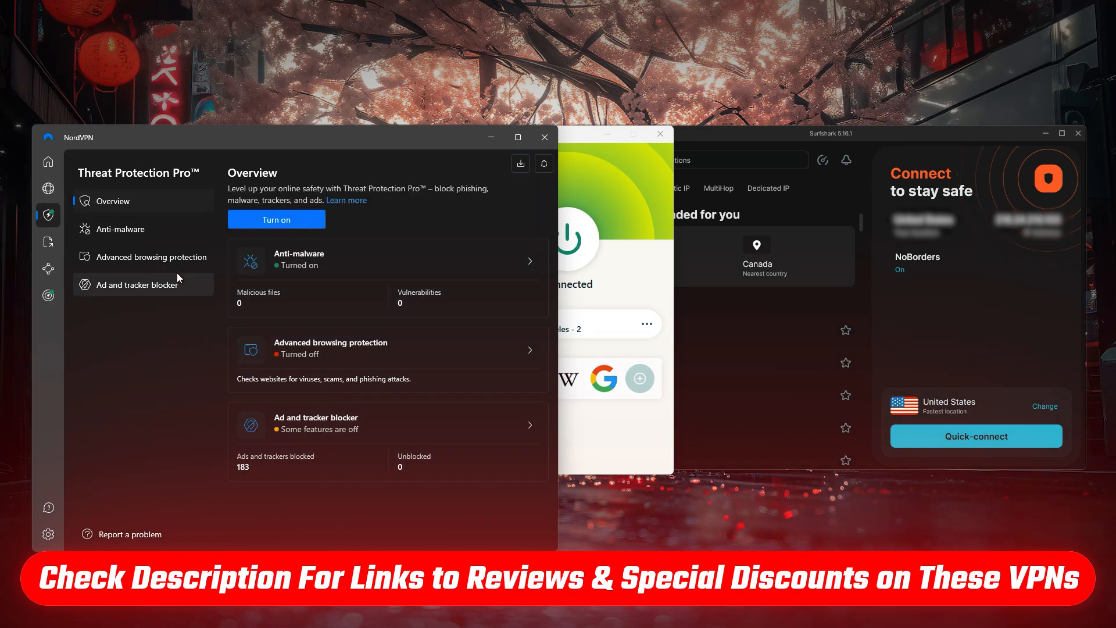
pyautogui.click(136, 284)
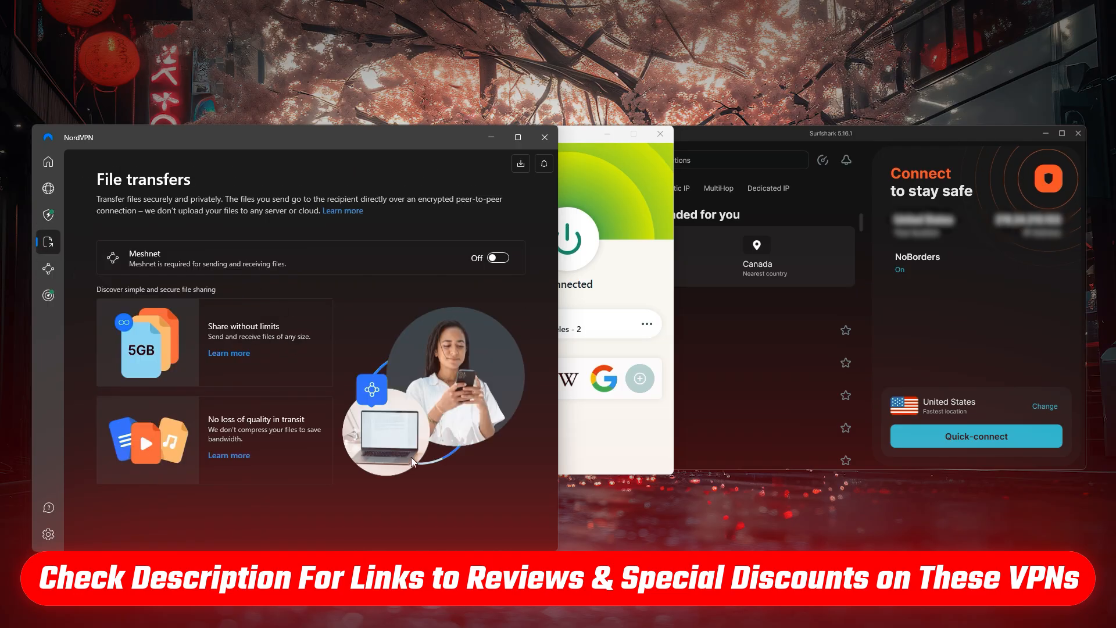
pyautogui.click(48, 268)
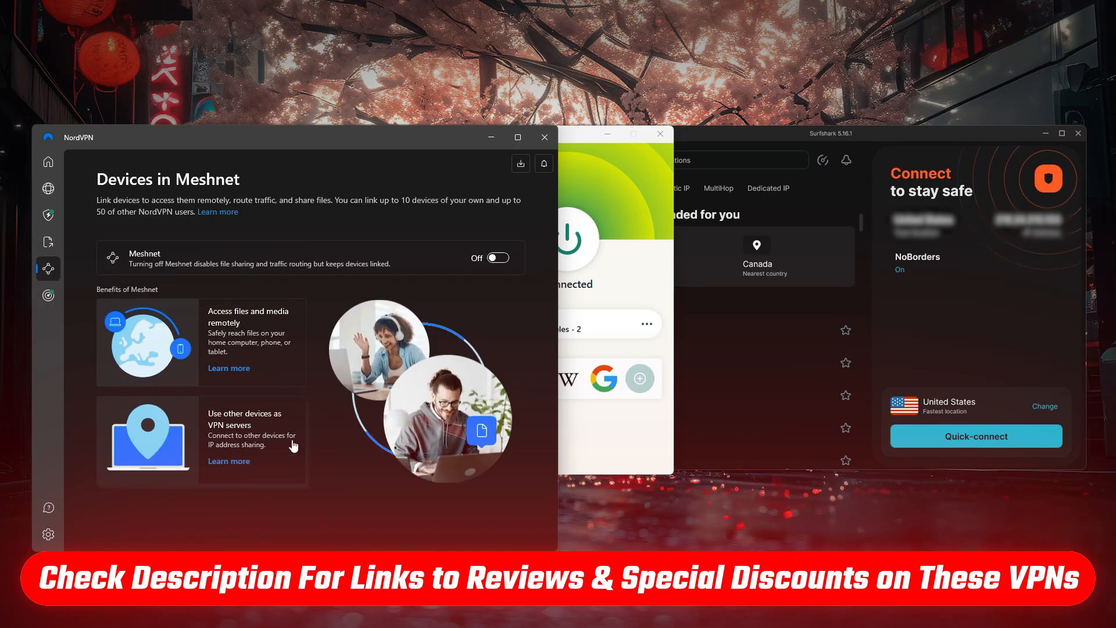
pyautogui.click(48, 295)
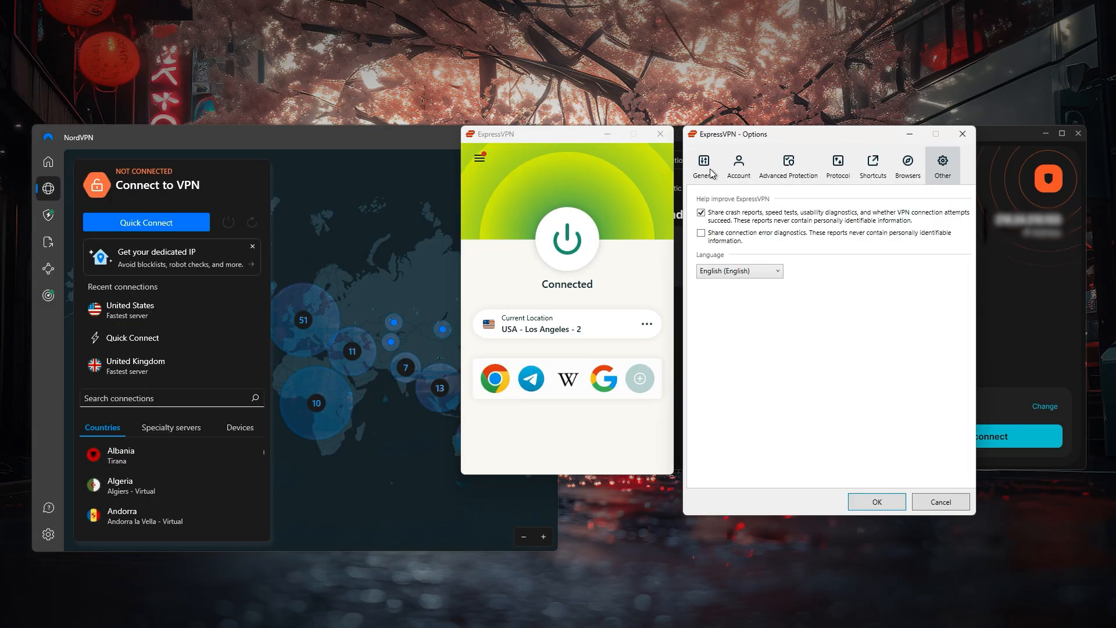
# Step: View the Advanced Protection and Other tabs in ExpressVPN Options, then close it
pyautogui.click(789, 165)
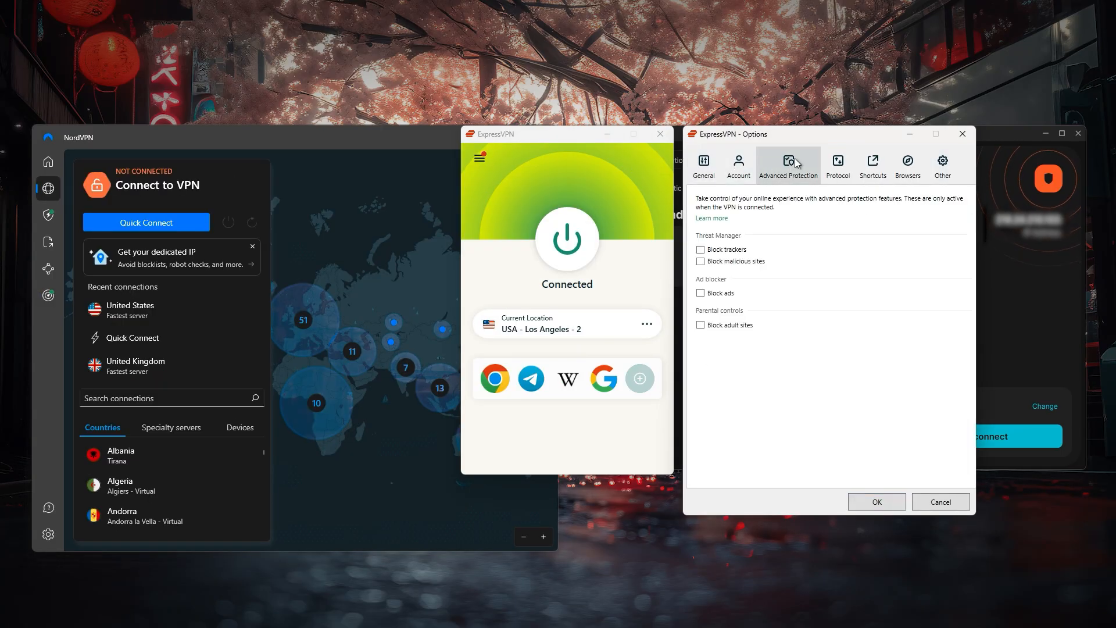
pyautogui.click(941, 164)
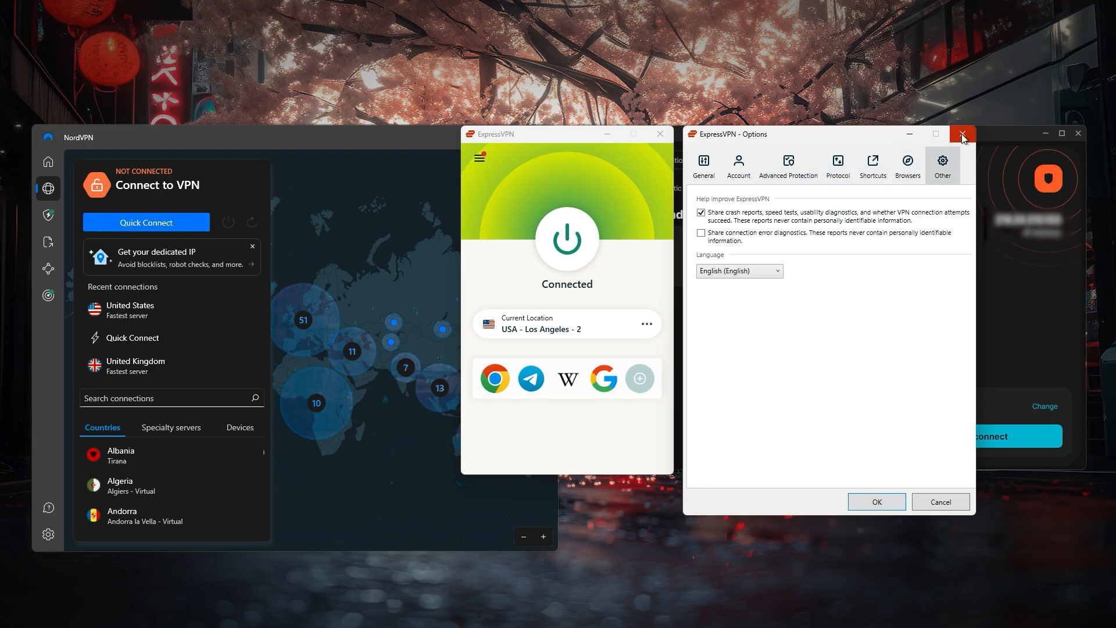
pyautogui.click(962, 134)
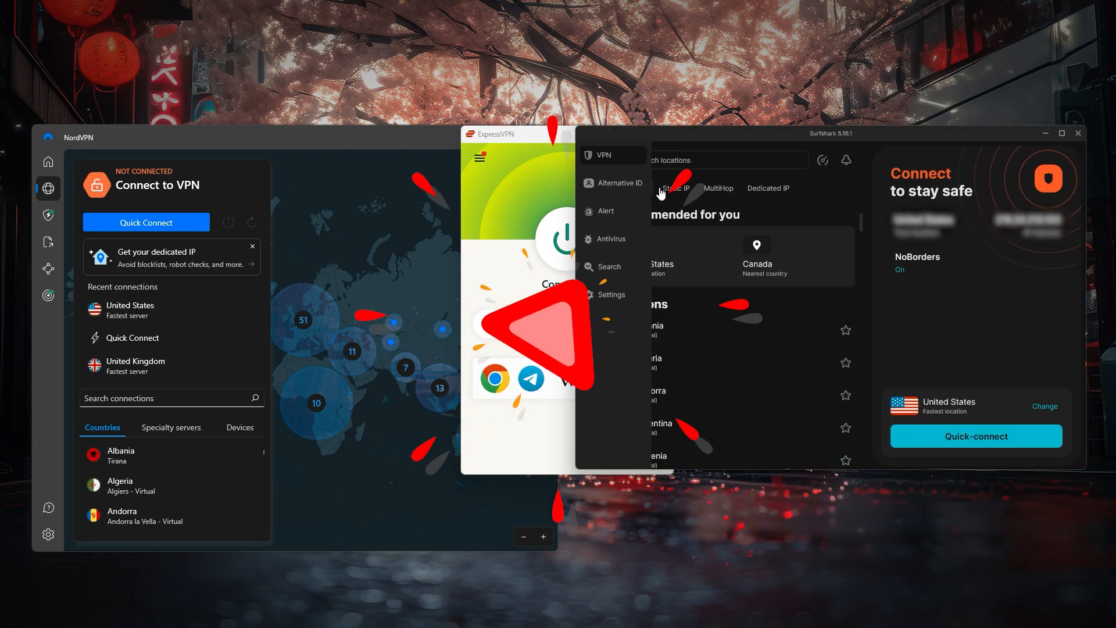